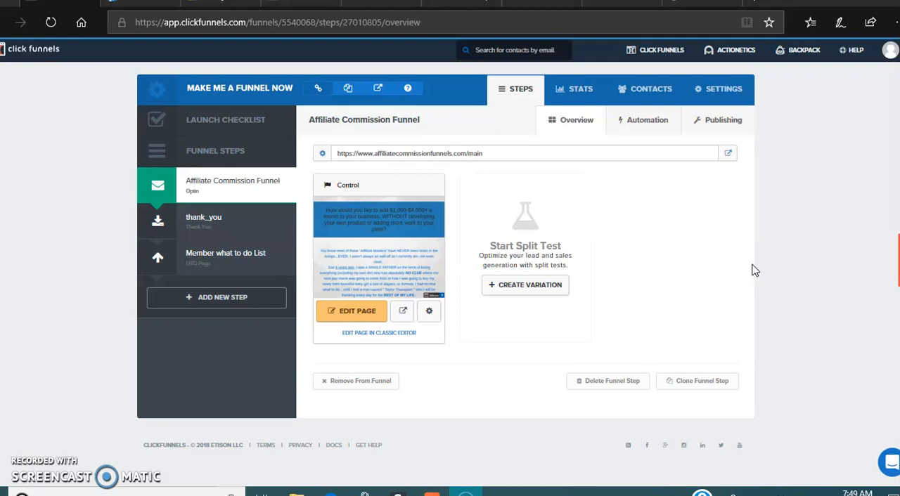
Open the 'Member what to do List' step from the Affiliate Commission Funnel's steps sidebar
{"action": "left_click", "coordinate": [659, 50]}
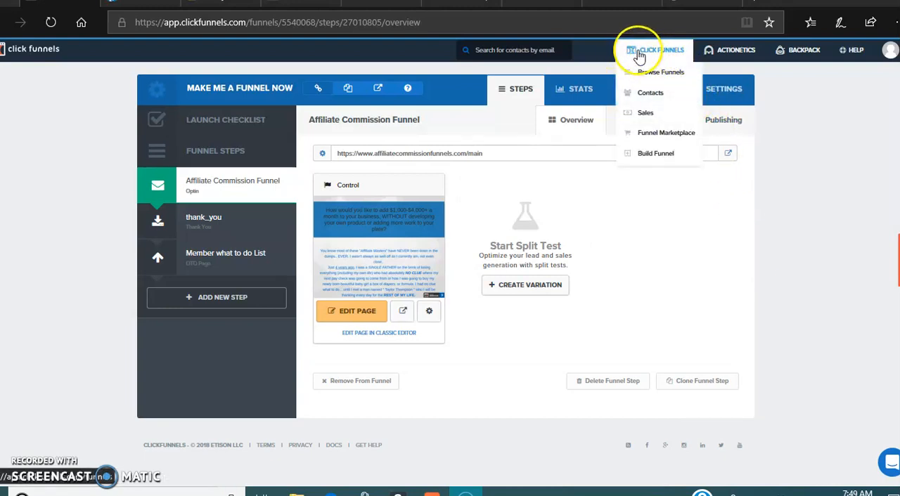
{"action": "mouse_move", "coordinate": [778, 178]}
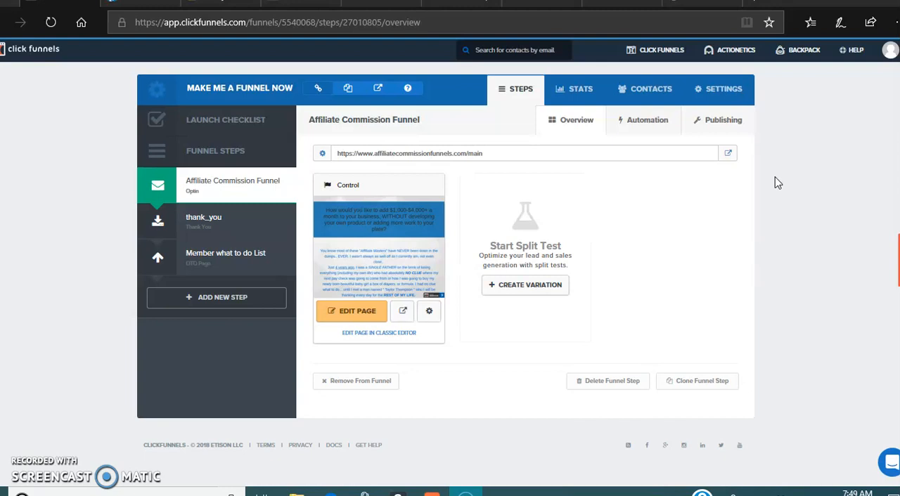
{"action": "mouse_move", "coordinate": [216, 93]}
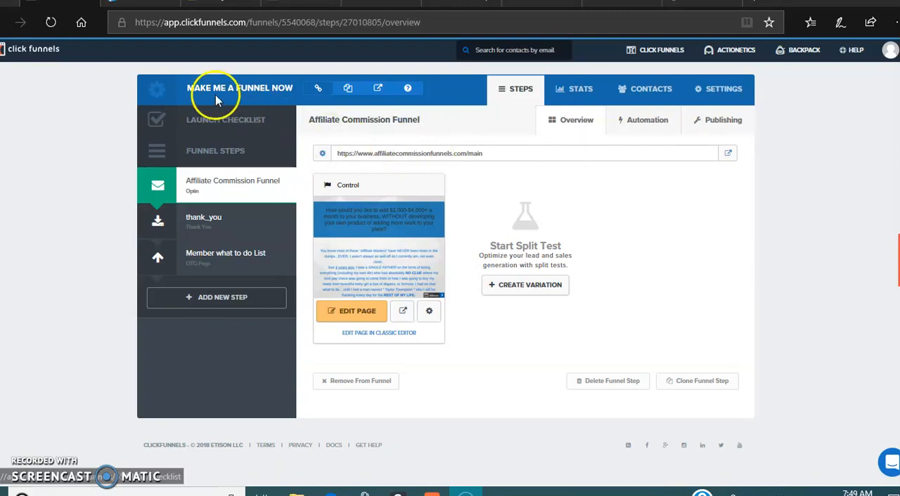
{"action": "mouse_move", "coordinate": [384, 221]}
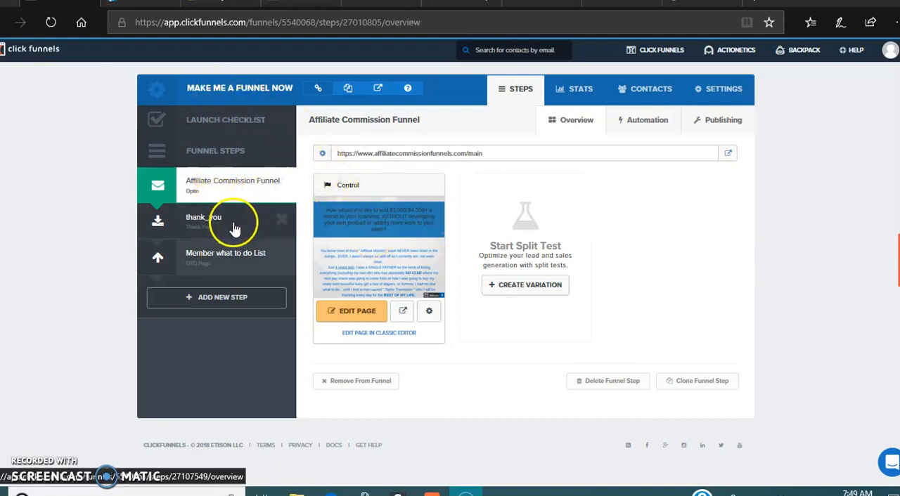
{"action": "mouse_move", "coordinate": [251, 206]}
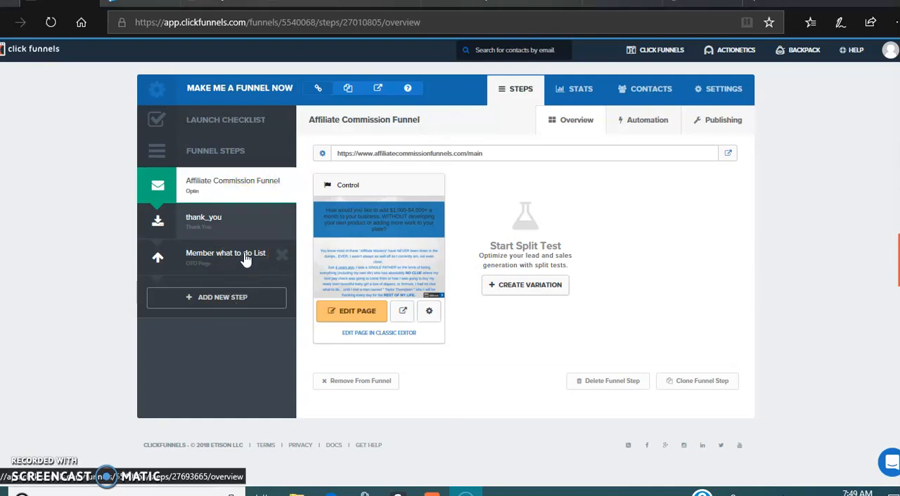
{"action": "left_click", "coordinate": [225, 253]}
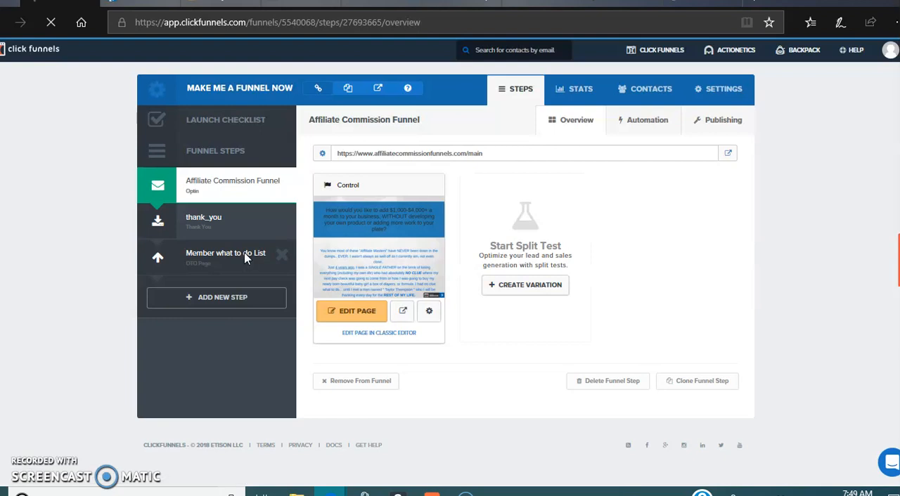
Launch the page editor for the 'Member what to do List' step with EDIT PAGE
{"action": "left_click", "coordinate": [225, 253]}
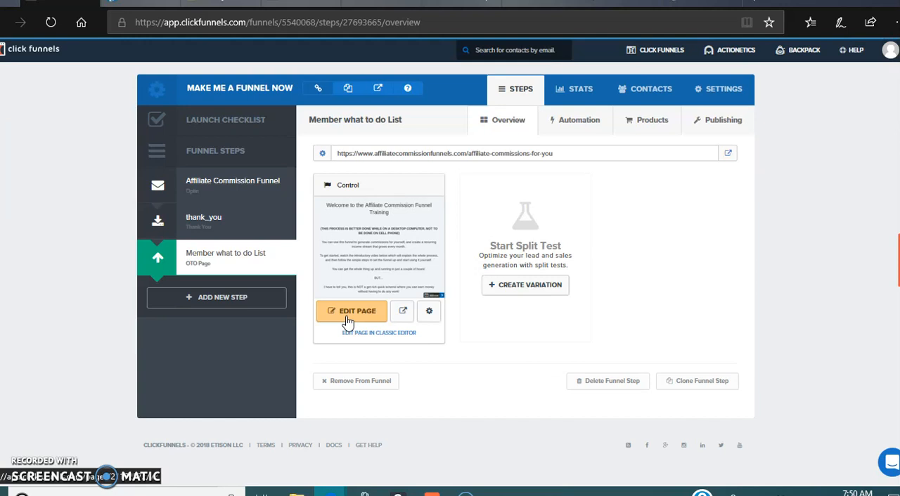
{"action": "left_click", "coordinate": [352, 311]}
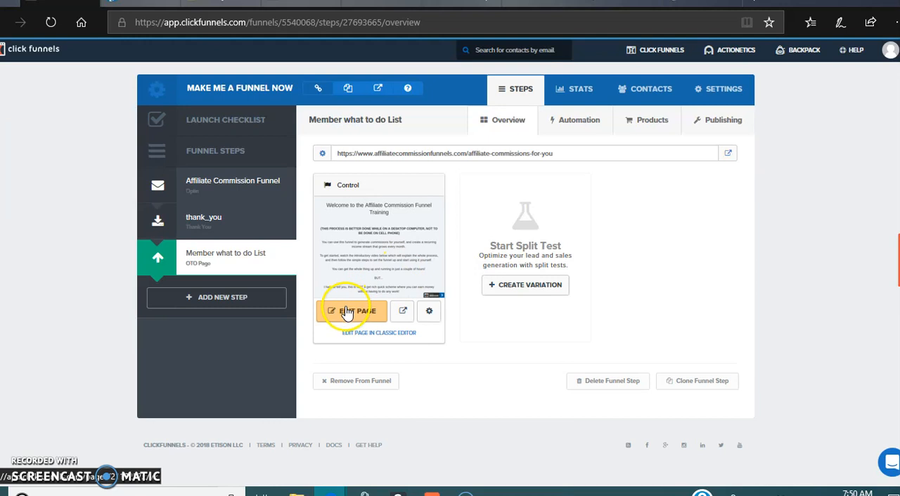
{"action": "left_click", "coordinate": [354, 311]}
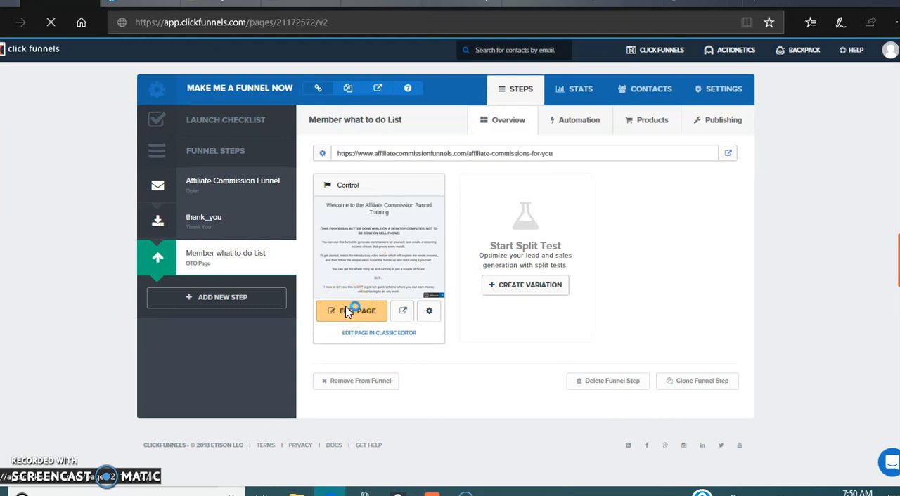
{"action": "left_click", "coordinate": [352, 311]}
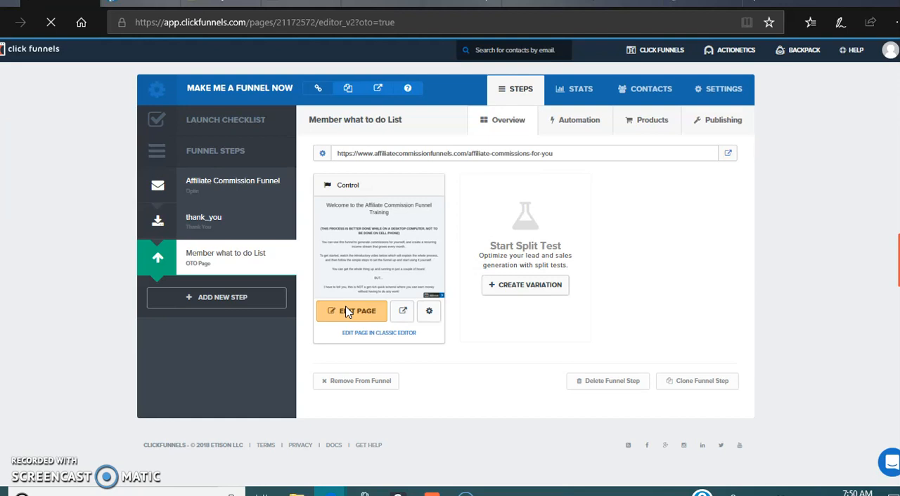
Scroll the training page to read the Step 4 instructions on relinking the blue buttons
{"action": "left_click", "coordinate": [352, 310]}
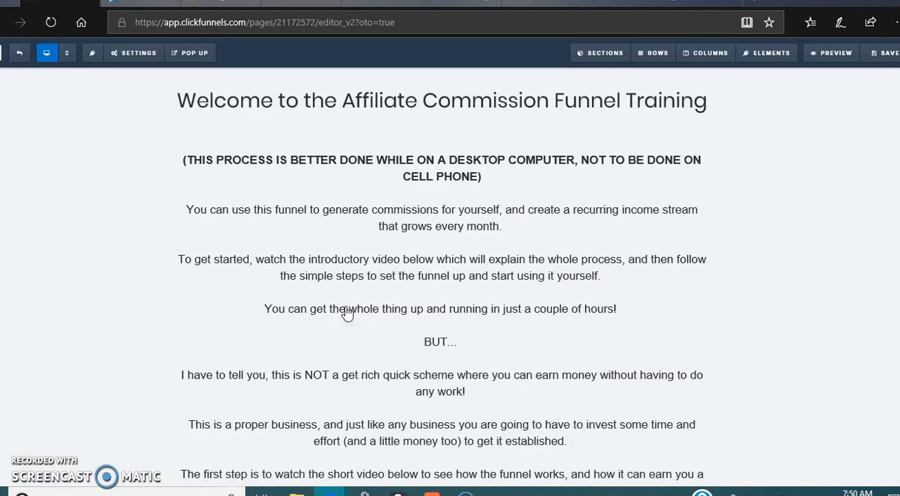
{"action": "mouse_move", "coordinate": [734, 204]}
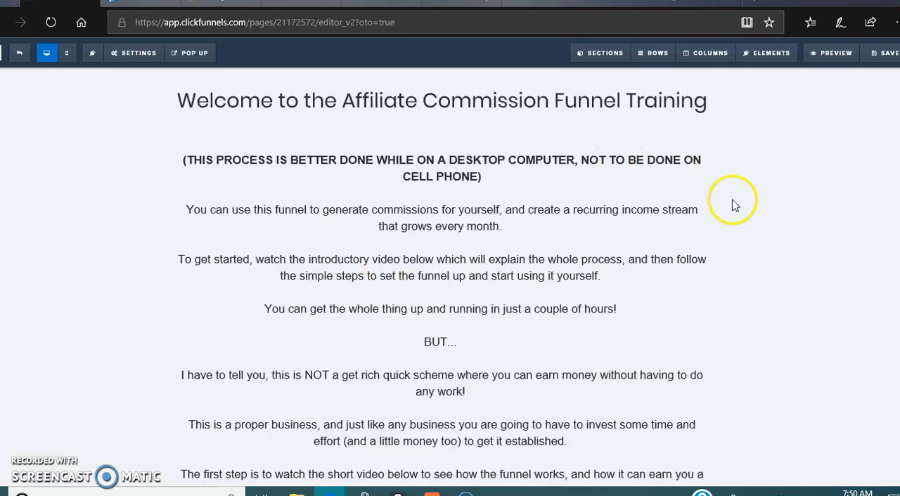
{"action": "mouse_move", "coordinate": [726, 176]}
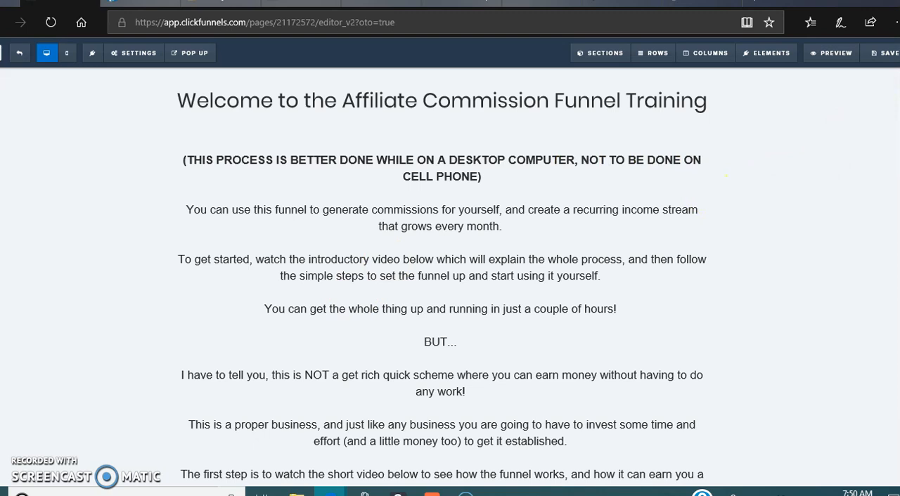
{"action": "scroll", "scroll_direction": "up", "scroll_amount": 3}
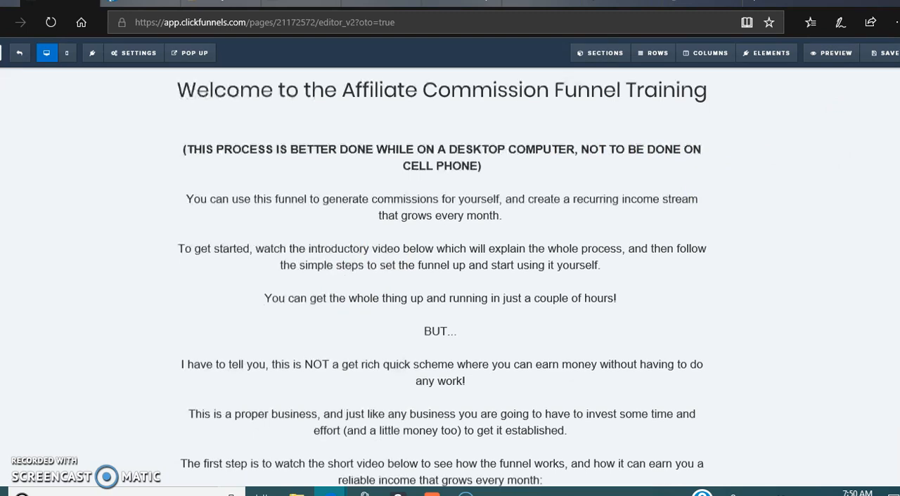
{"action": "scroll", "scroll_direction": "down", "scroll_amount": 3}
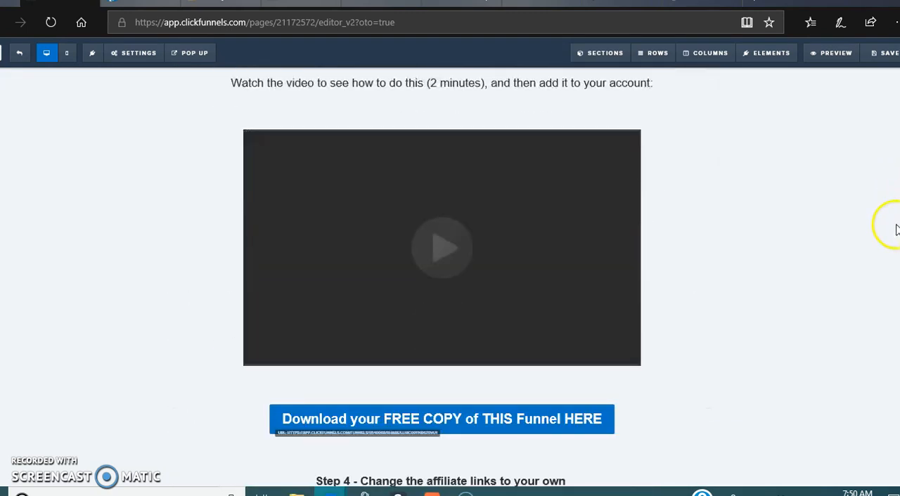
{"action": "scroll", "scroll_direction": "down", "scroll_amount": 3}
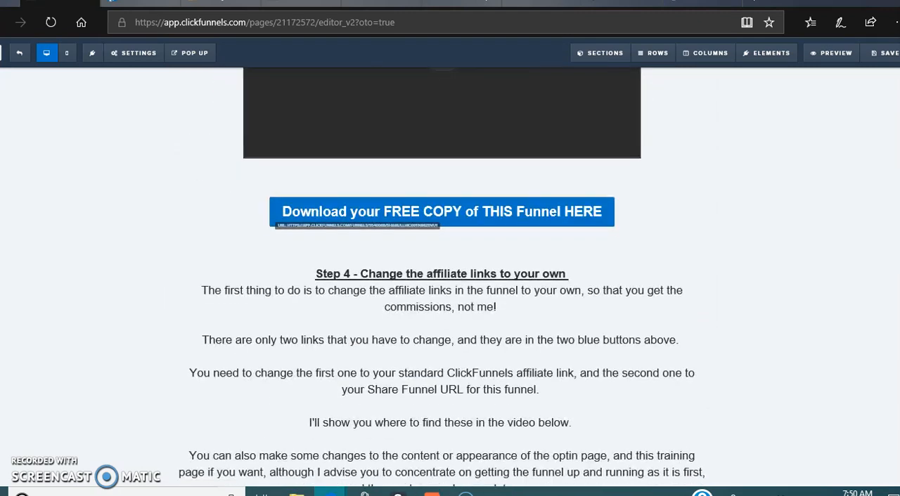
{"action": "scroll", "scroll_direction": "up", "scroll_amount": 3}
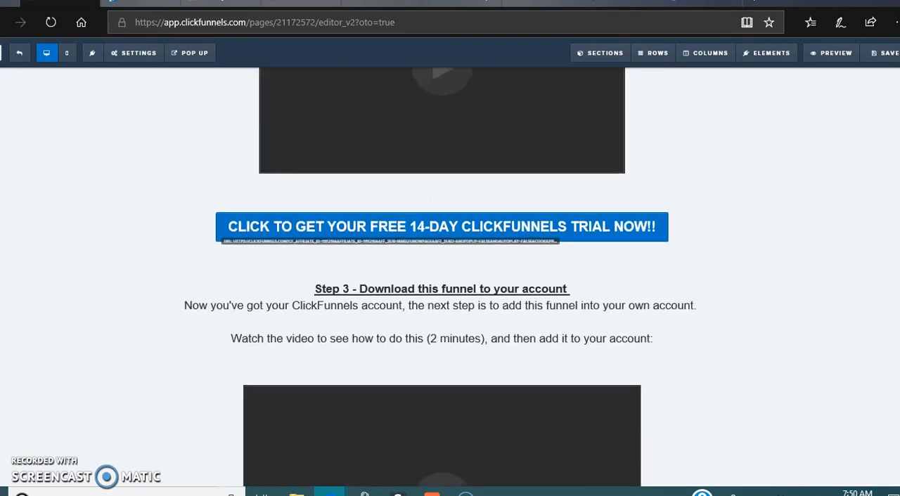
{"action": "left_click", "coordinate": [442, 226]}
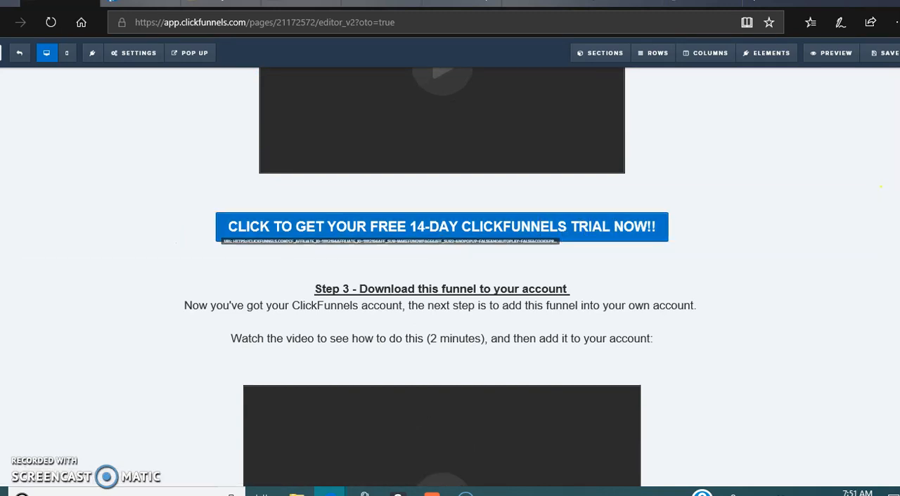
{"action": "scroll", "scroll_direction": "up", "scroll_amount": 3}
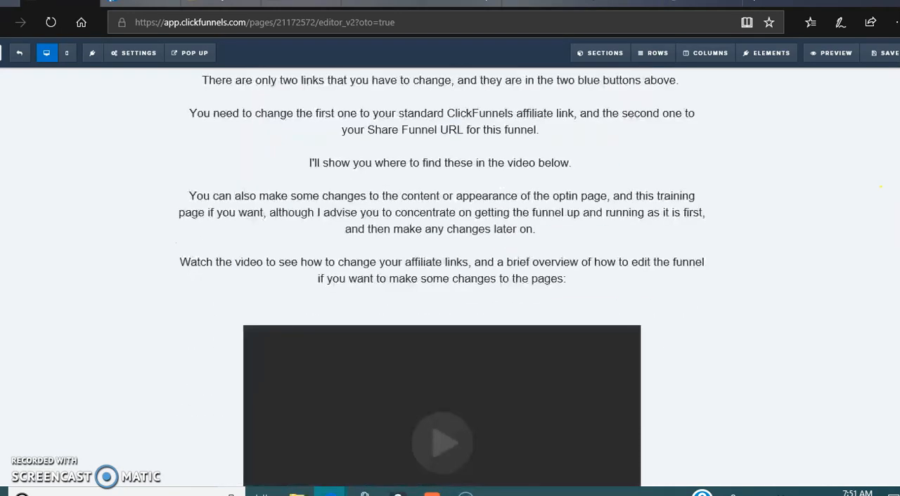
{"action": "scroll", "scroll_direction": "down", "scroll_amount": 3}
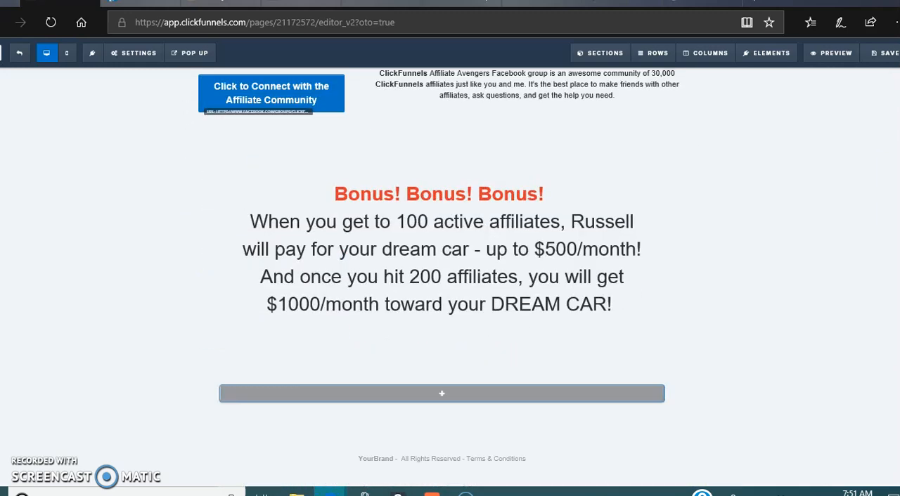
{"action": "scroll", "scroll_direction": "up", "scroll_amount": 3}
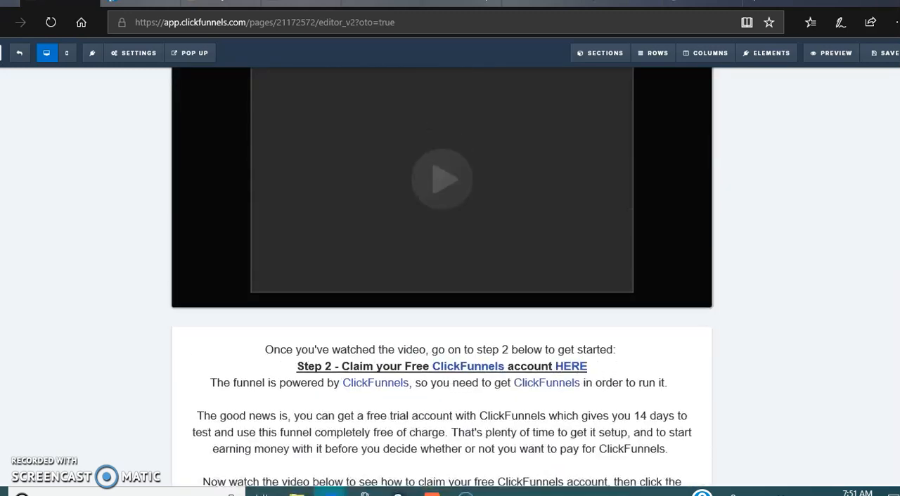
{"action": "scroll", "scroll_direction": "down", "scroll_amount": 3}
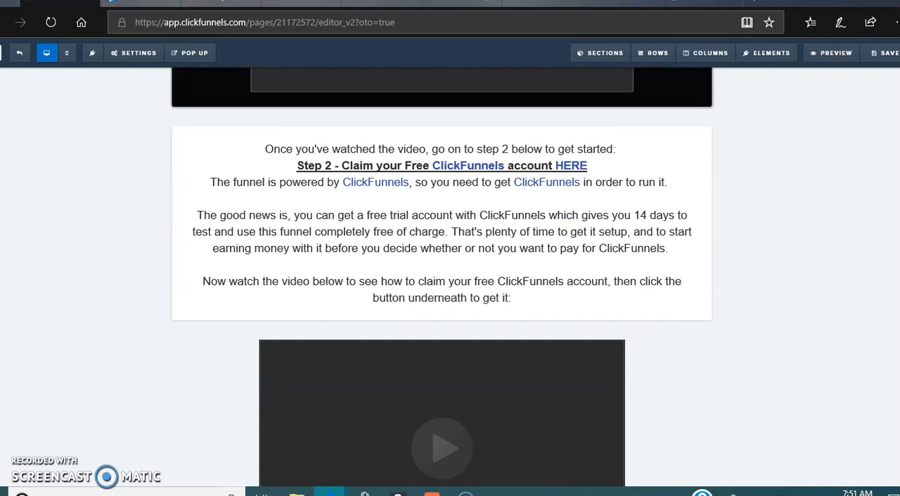
{"action": "scroll", "scroll_direction": "up", "scroll_amount": 3}
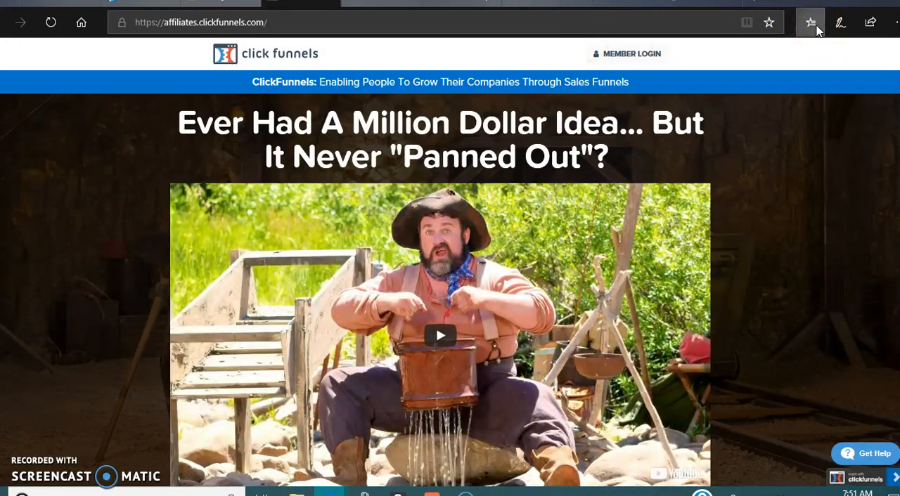
Open the 'Affiliate Access dotcom' bookmark from Edge's Favorites list
{"action": "left_click", "coordinate": [809, 21]}
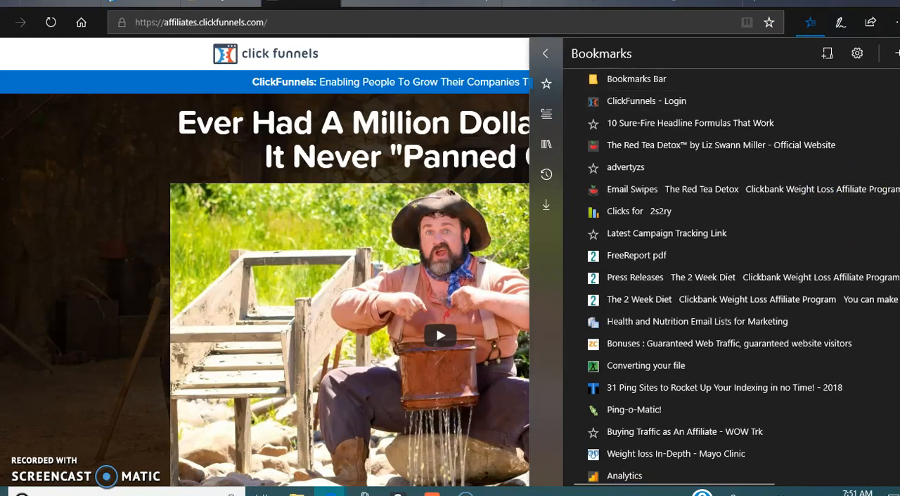
{"action": "scroll", "scroll_direction": "down", "scroll_amount": 3}
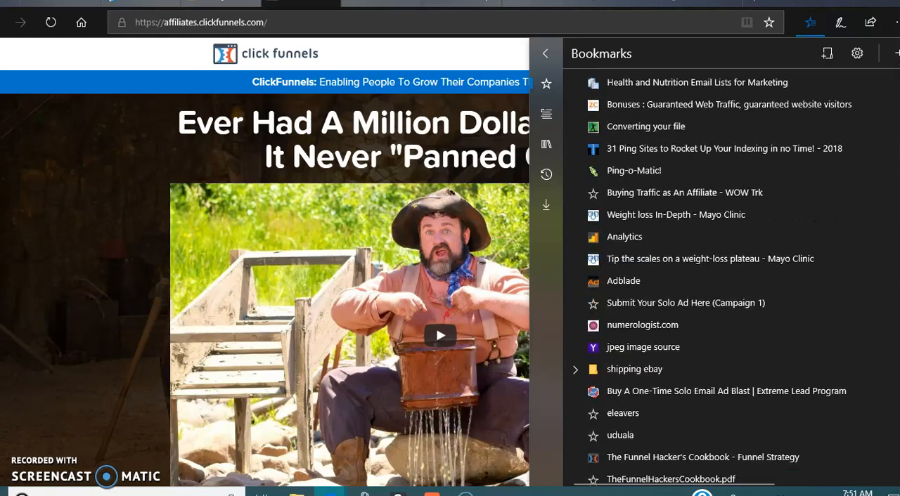
{"action": "scroll", "scroll_direction": "down", "scroll_amount": 3}
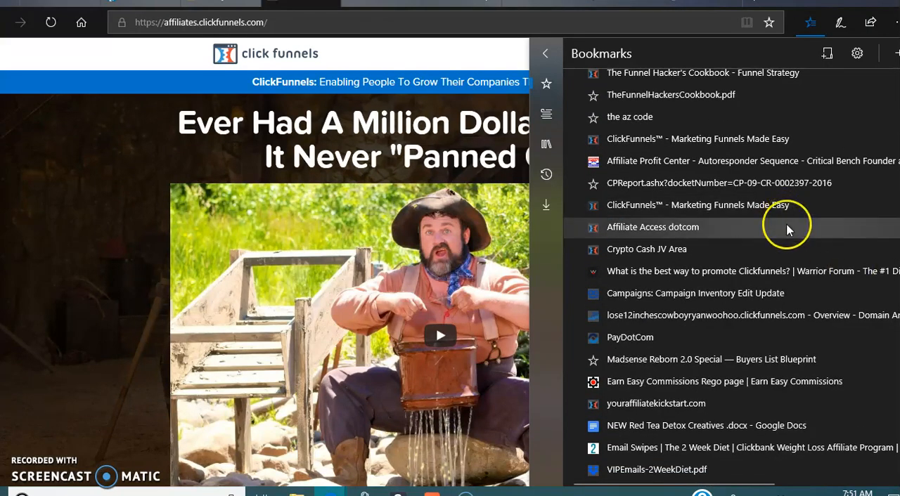
{"action": "left_click", "coordinate": [653, 227]}
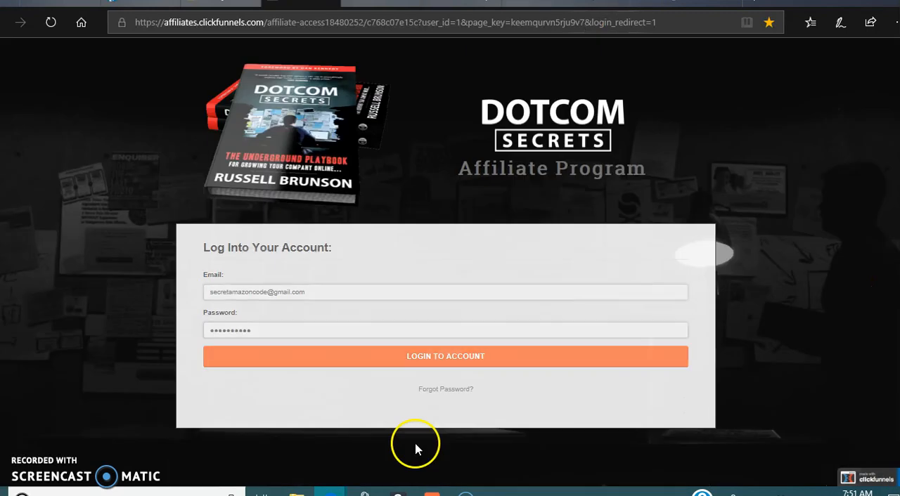
Log in, review the funnel earnings breakdown, and open 'Affiliate Tools - Get My Links!'
{"action": "left_click", "coordinate": [445, 357]}
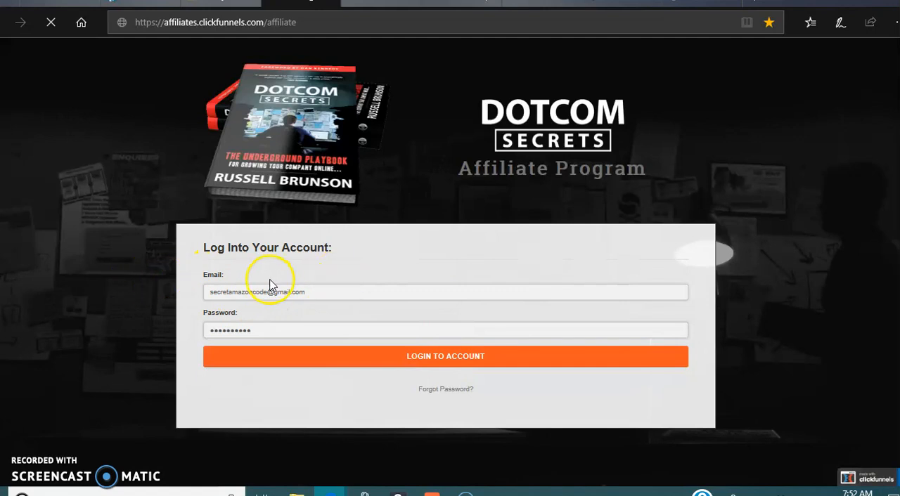
{"action": "mouse_move", "coordinate": [304, 299]}
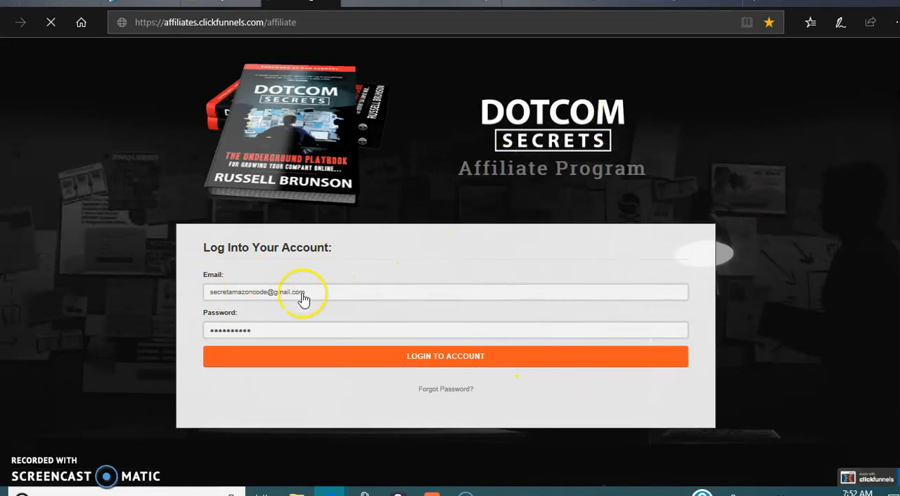
{"action": "left_click", "coordinate": [445, 356]}
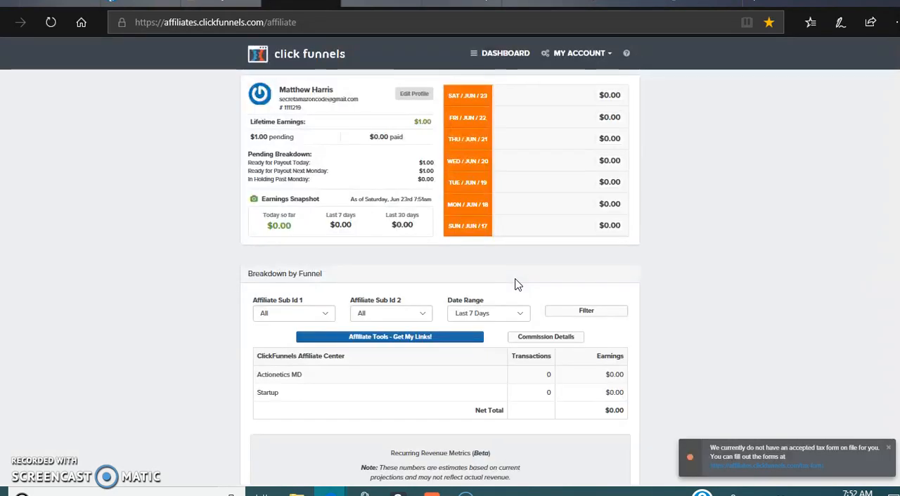
{"action": "mouse_move", "coordinate": [781, 187]}
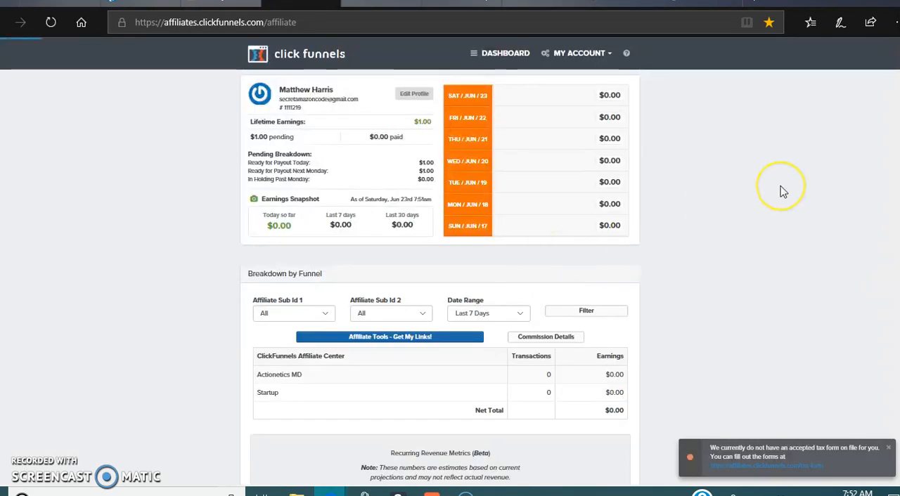
{"action": "mouse_move", "coordinate": [889, 156]}
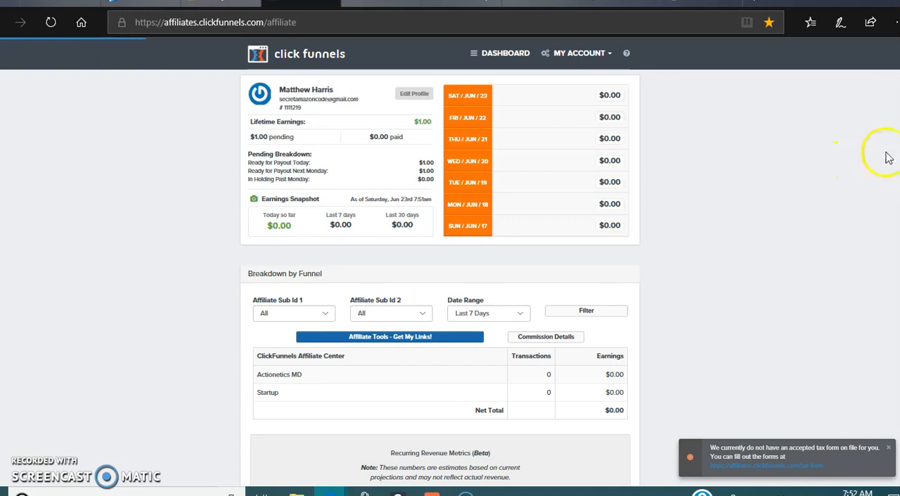
{"action": "scroll", "scroll_direction": "down", "scroll_amount": 3}
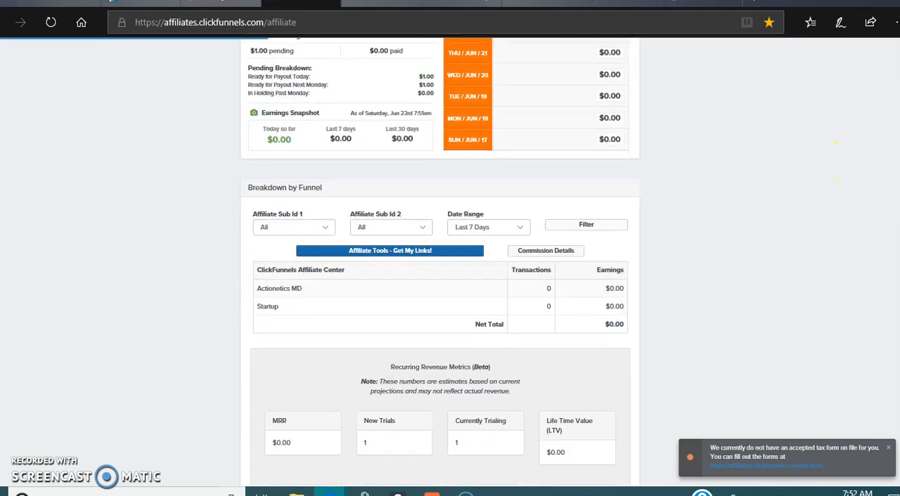
{"action": "scroll", "scroll_direction": "down", "scroll_amount": 3}
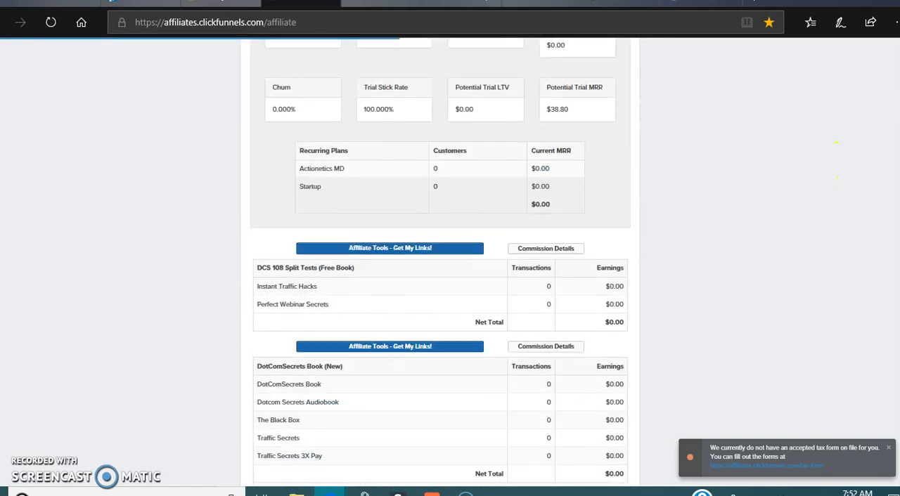
{"action": "scroll", "scroll_direction": "down", "scroll_amount": 3}
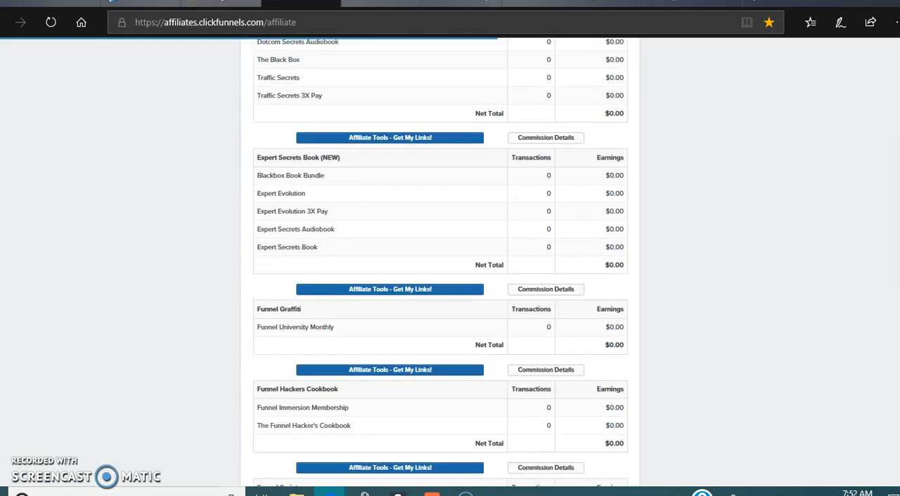
{"action": "scroll", "scroll_direction": "up", "scroll_amount": 3}
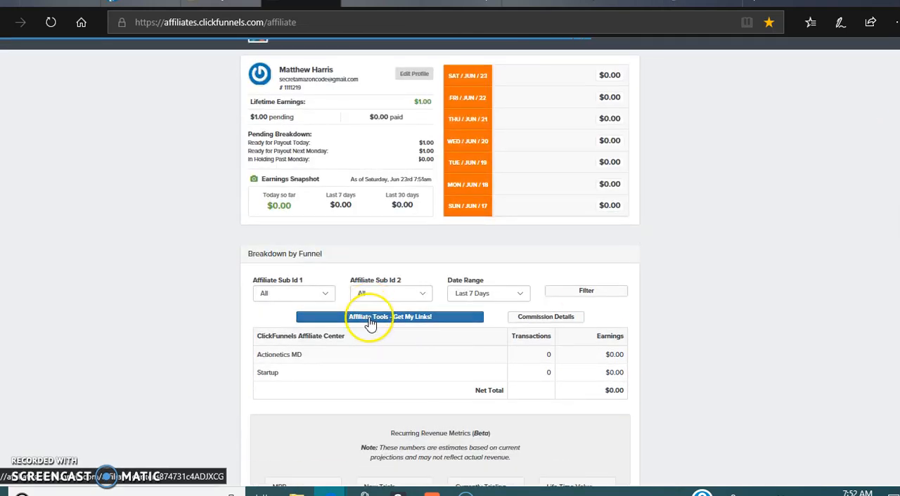
{"action": "left_click", "coordinate": [389, 316]}
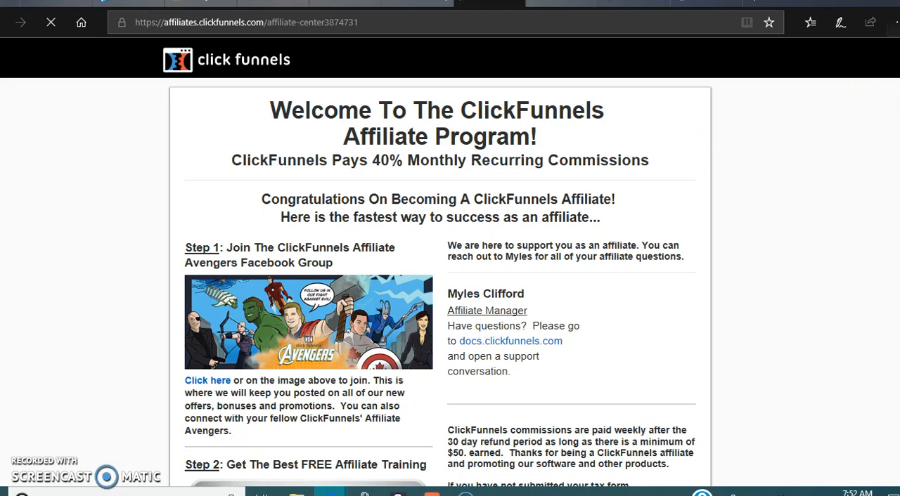
Choose 'ClickFunnels Trial' as the link in Free 14 Day Trial Pages
{"action": "scroll", "scroll_direction": "down", "scroll_amount": 3}
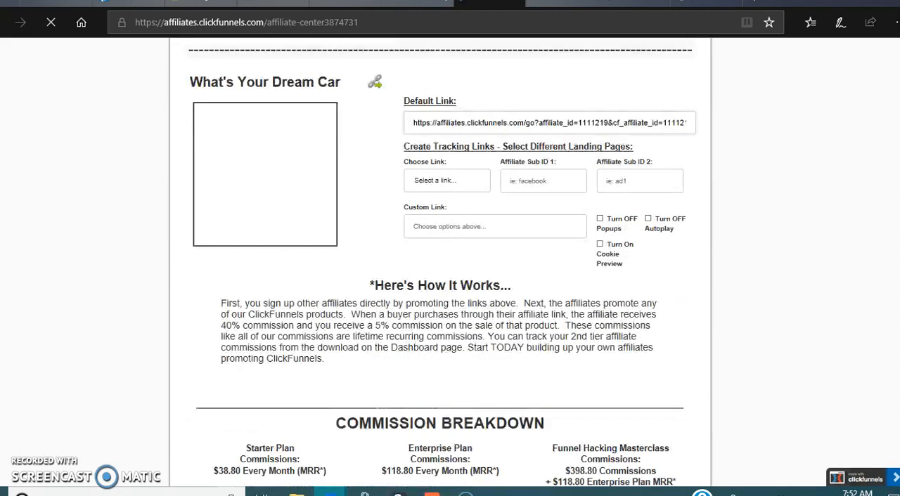
{"action": "scroll", "scroll_direction": "down", "scroll_amount": 3}
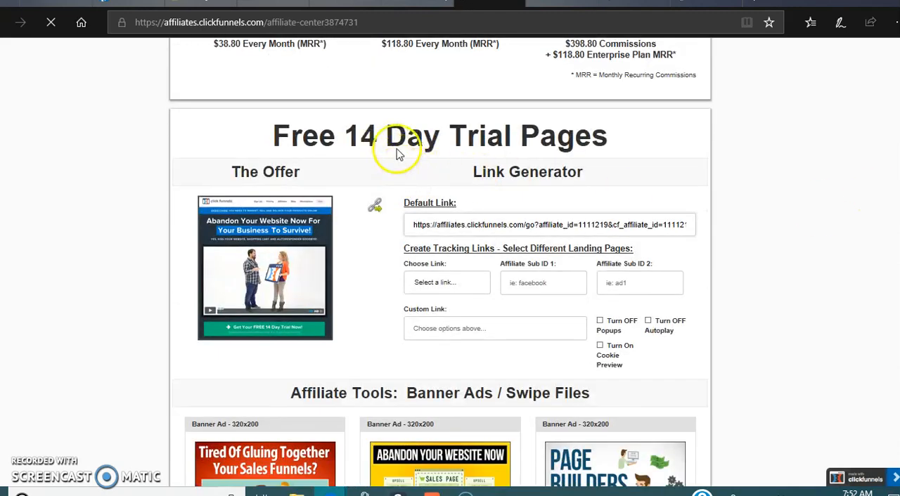
{"action": "mouse_move", "coordinate": [442, 282]}
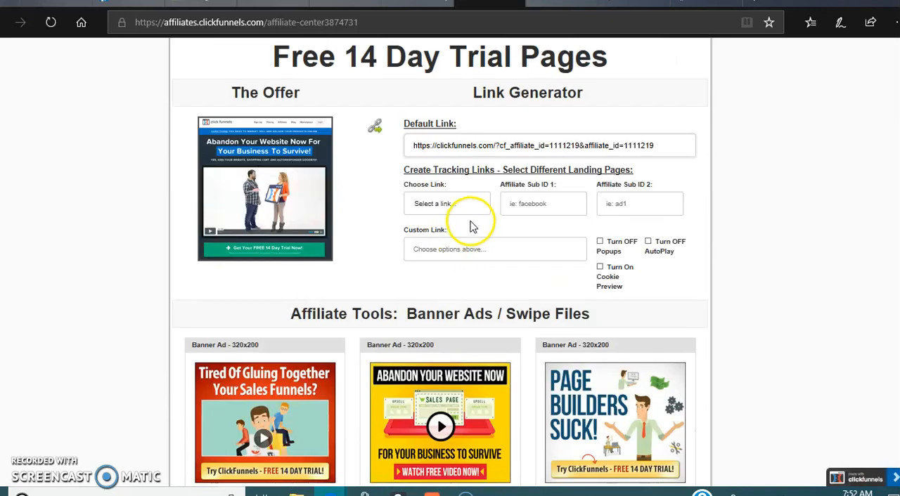
{"action": "left_click", "coordinate": [447, 203]}
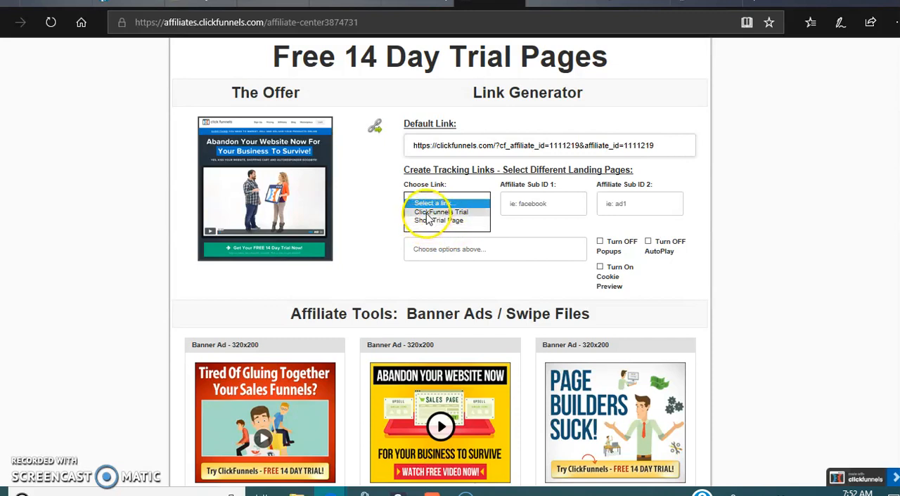
{"action": "left_click", "coordinate": [441, 212]}
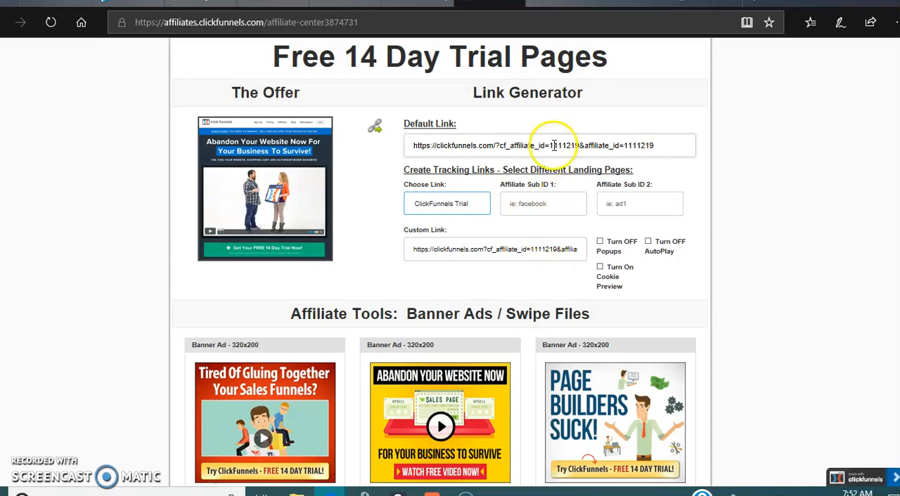
Enter Sub ID 1 'commissionpage' and select the generated custom tracking link
{"action": "left_click", "coordinate": [543, 203]}
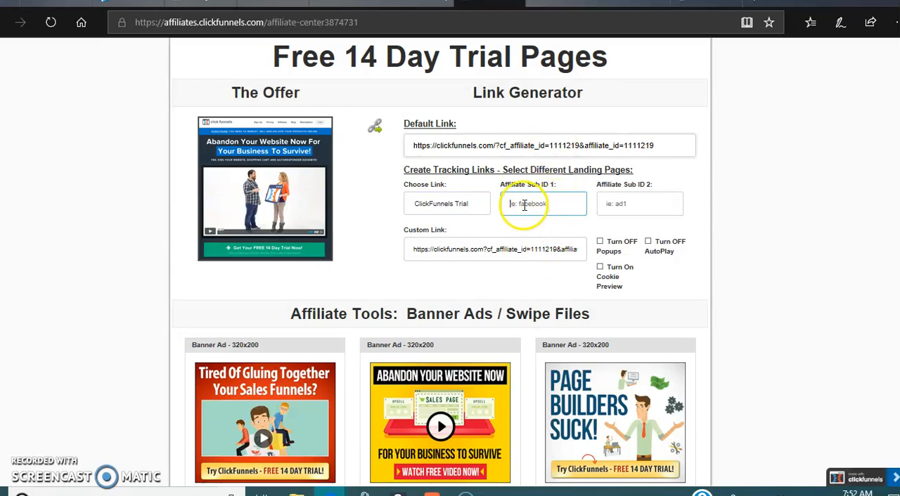
{"action": "left_click", "coordinate": [638, 204]}
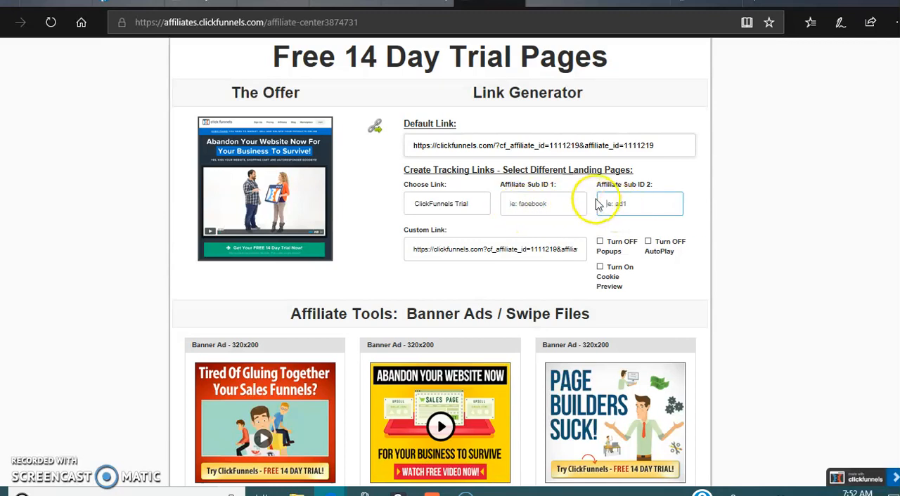
{"action": "left_click", "coordinate": [542, 204]}
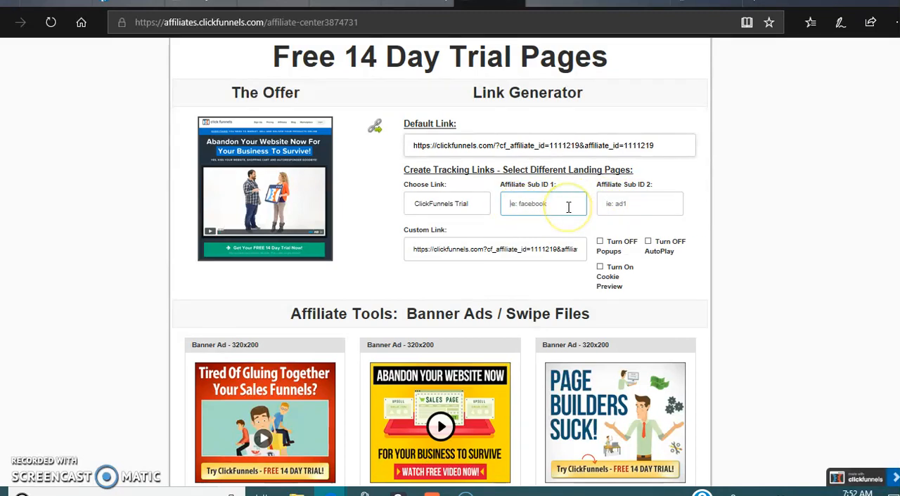
{"action": "type", "text": "cc"}
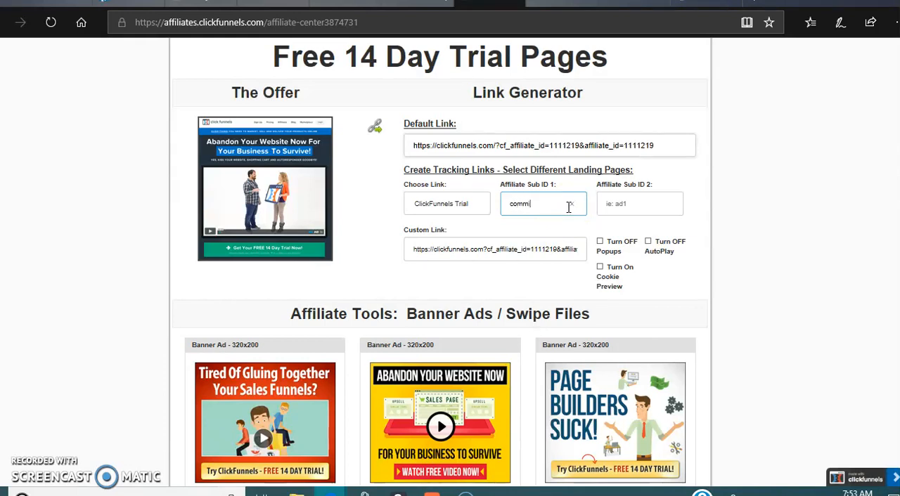
{"action": "type", "text": "ssionpage"}
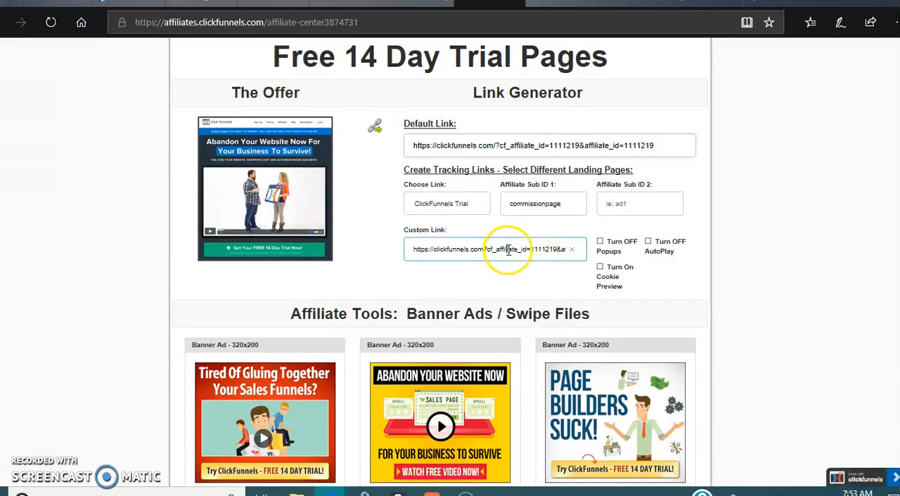
{"action": "triple_click", "coordinate": [492, 249]}
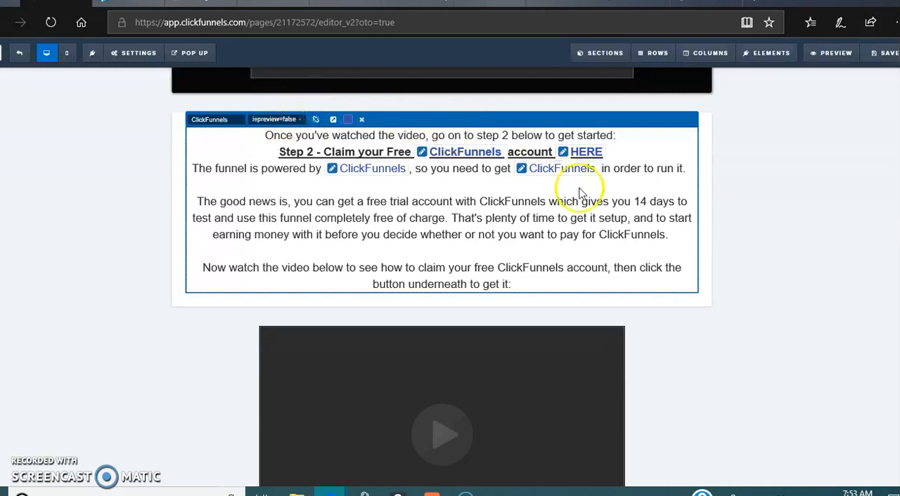
{"action": "mouse_move", "coordinate": [721, 194]}
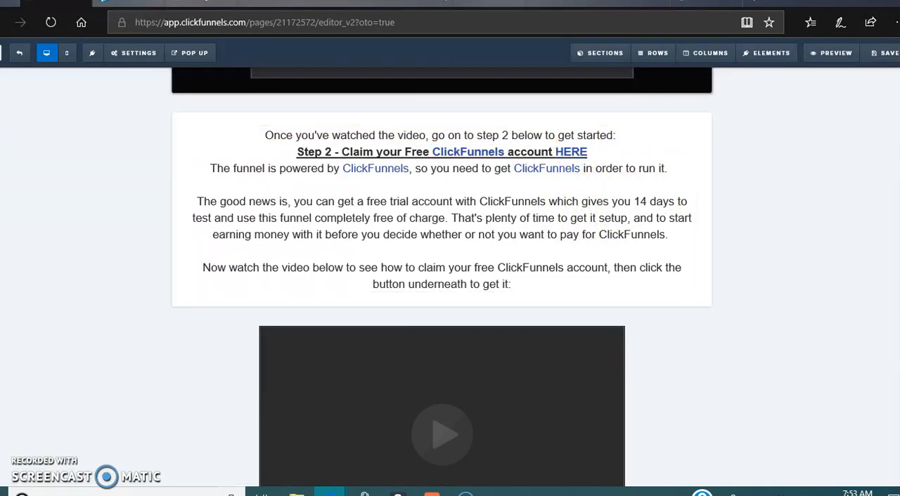
Select the 14-day trial button's Go to Website URL to replace it with the affiliate link
{"action": "scroll", "scroll_direction": "down", "scroll_amount": 3}
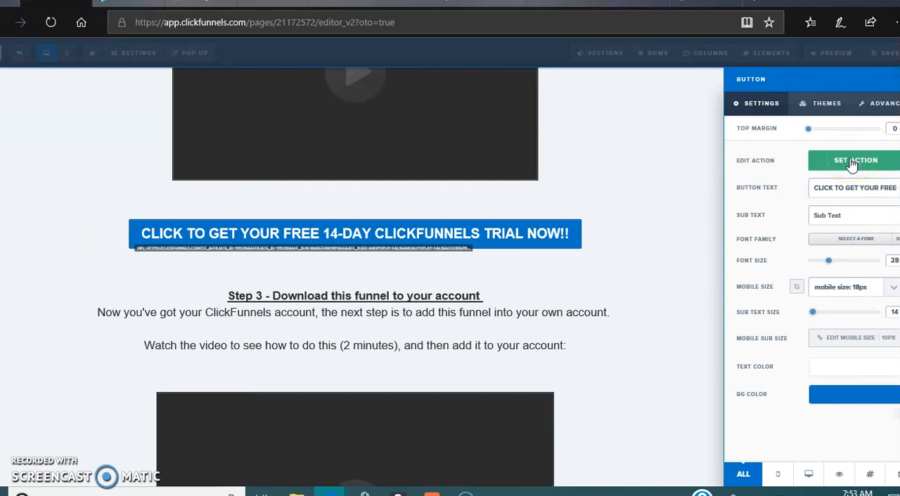
{"action": "left_click", "coordinate": [855, 160]}
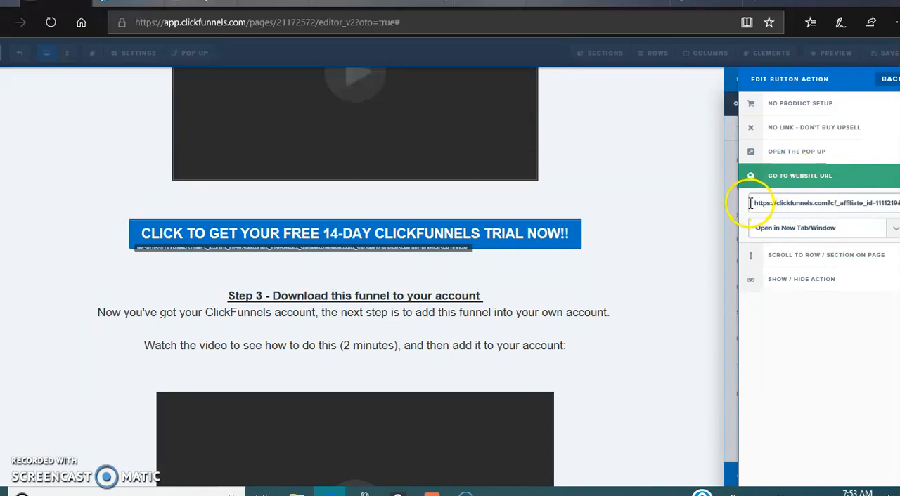
{"action": "triple_click", "coordinate": [815, 203]}
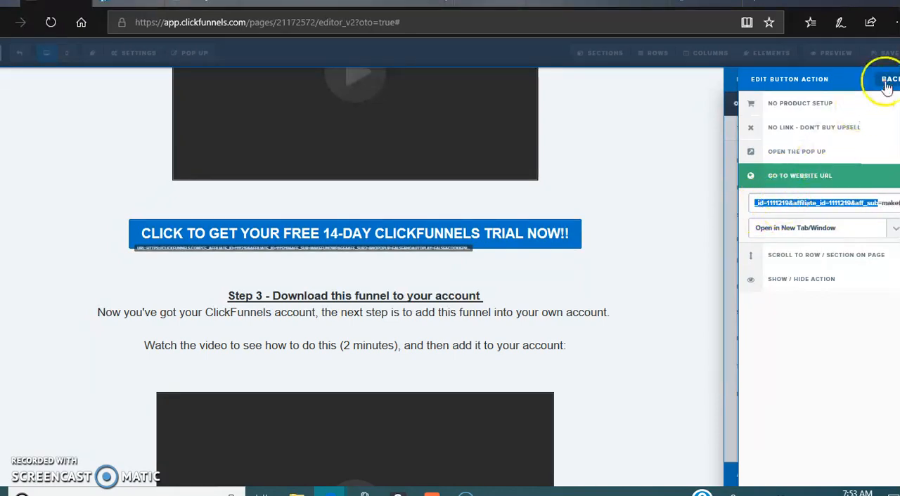
{"action": "left_click", "coordinate": [889, 79]}
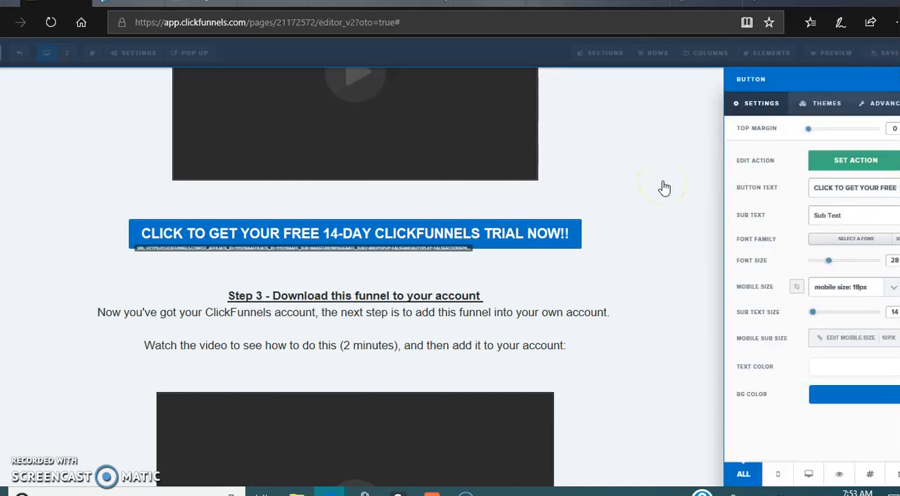
{"action": "mouse_move", "coordinate": [668, 410]}
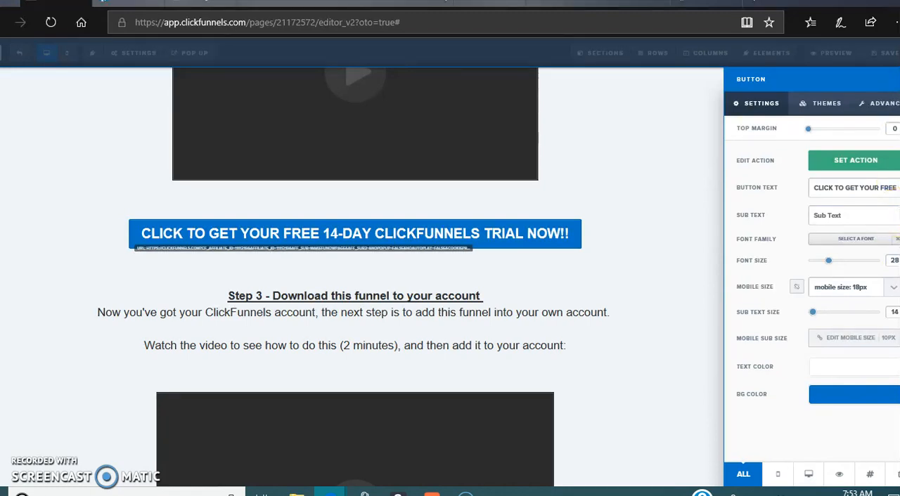
{"action": "mouse_move", "coordinate": [631, 259]}
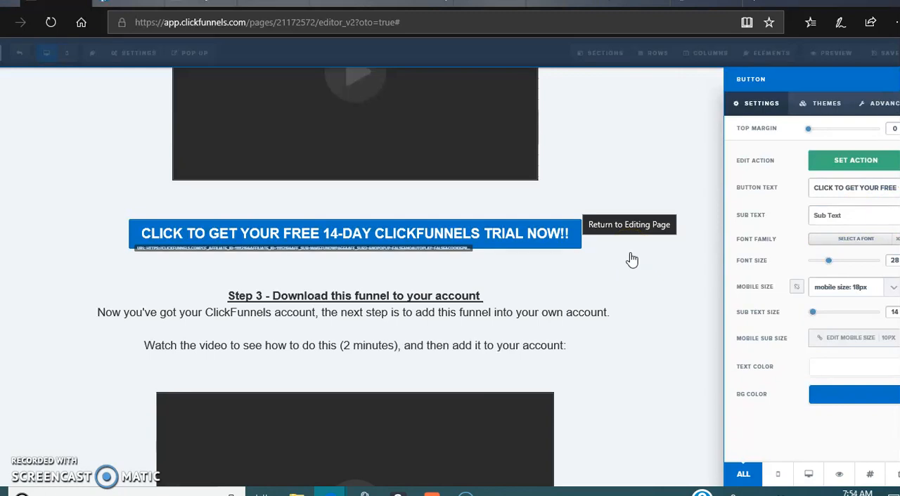
{"action": "mouse_move", "coordinate": [632, 259]}
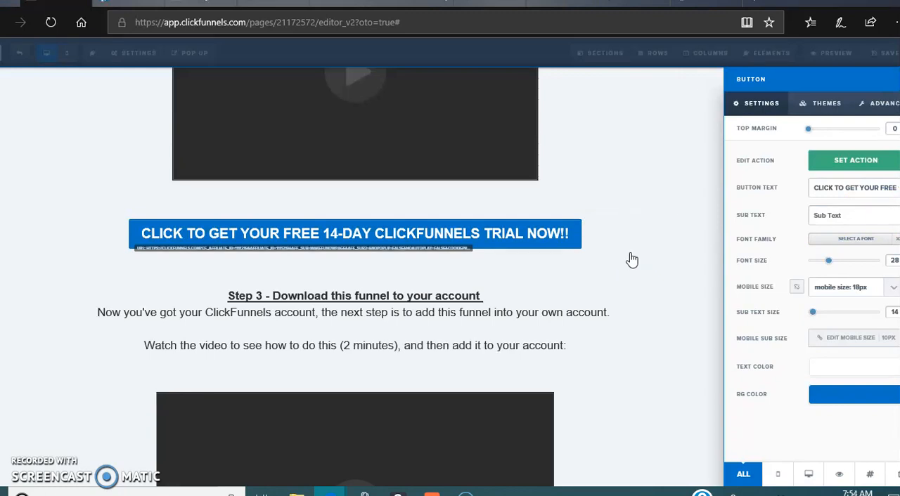
{"action": "mouse_move", "coordinate": [703, 341]}
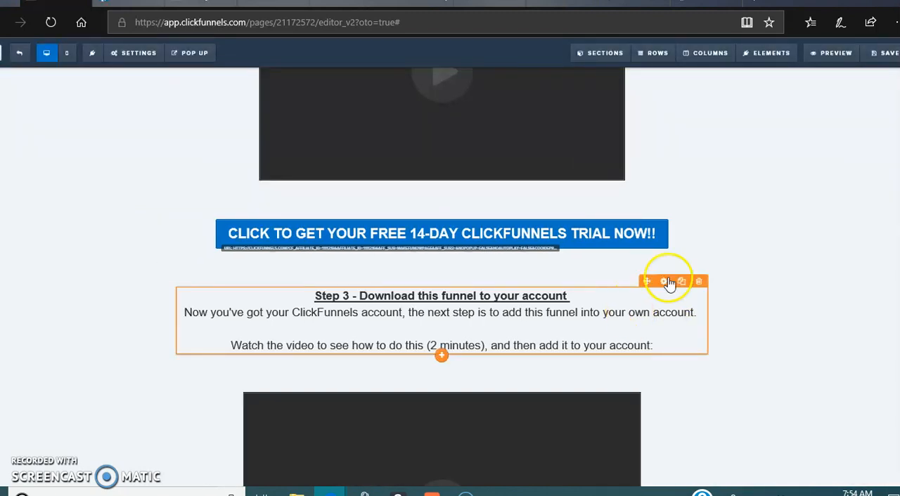
{"action": "scroll", "scroll_direction": "down", "scroll_amount": 3}
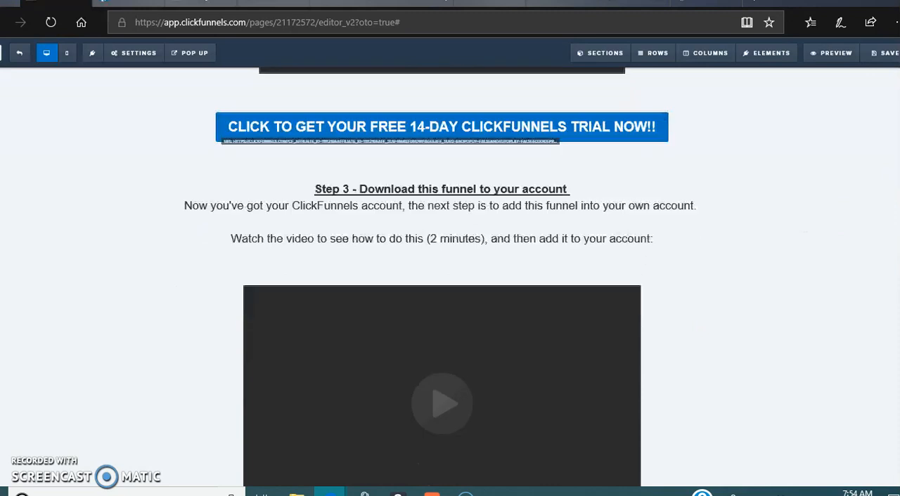
{"action": "scroll", "scroll_direction": "down", "scroll_amount": 3}
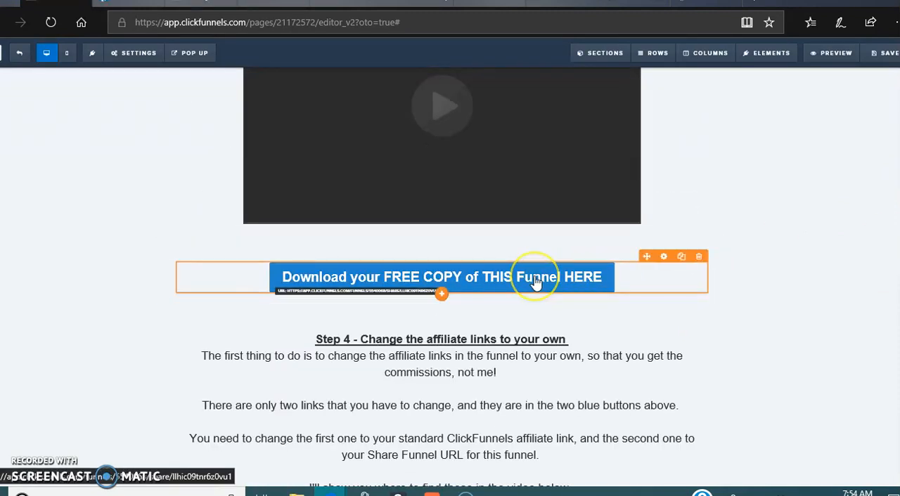
{"action": "mouse_move", "coordinate": [536, 281]}
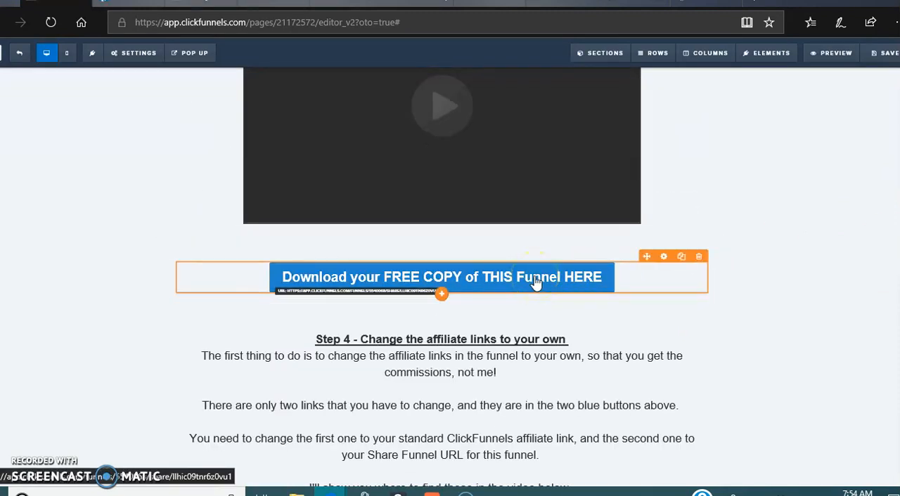
{"action": "mouse_move", "coordinate": [320, 281]}
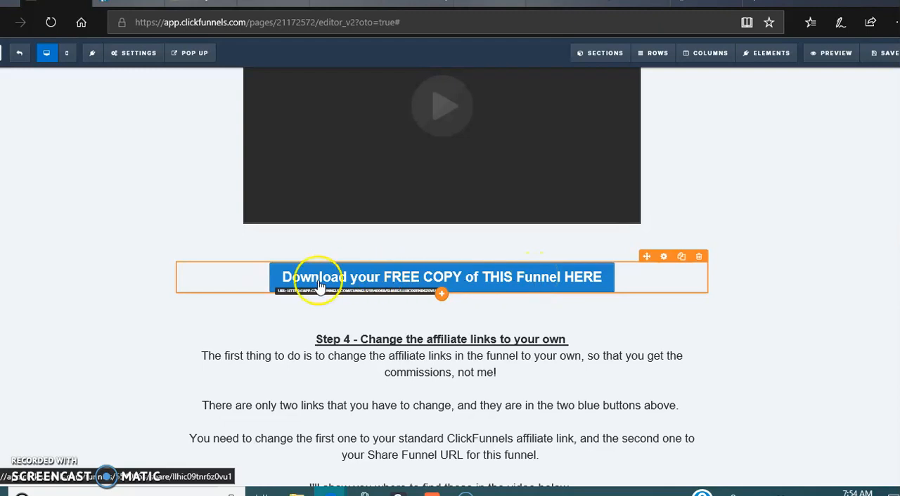
{"action": "mouse_move", "coordinate": [514, 273]}
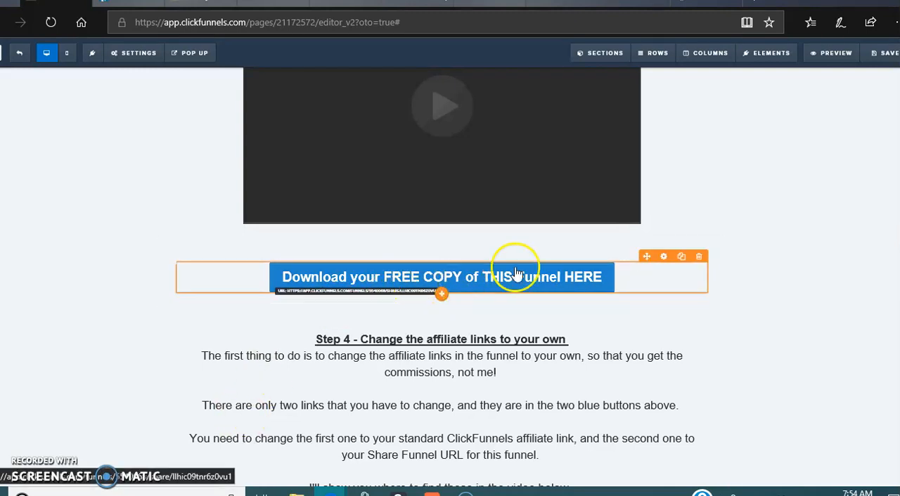
{"action": "mouse_move", "coordinate": [511, 285]}
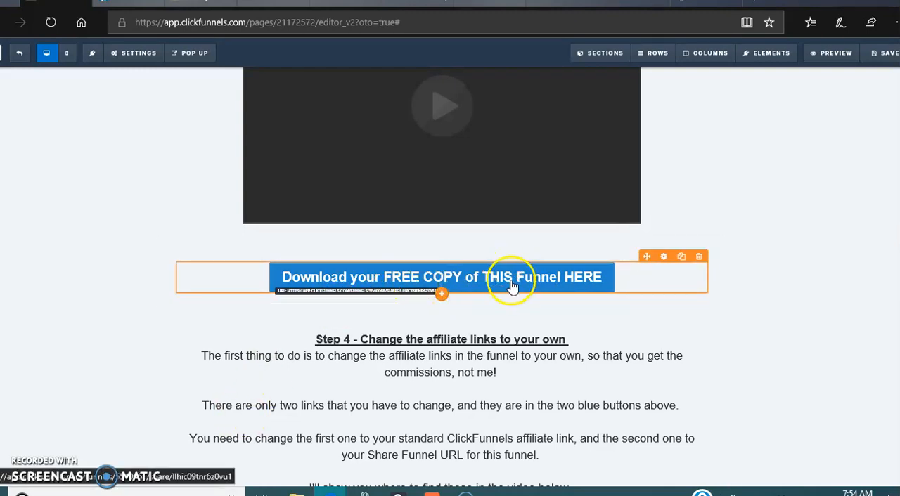
{"action": "mouse_move", "coordinate": [763, 239]}
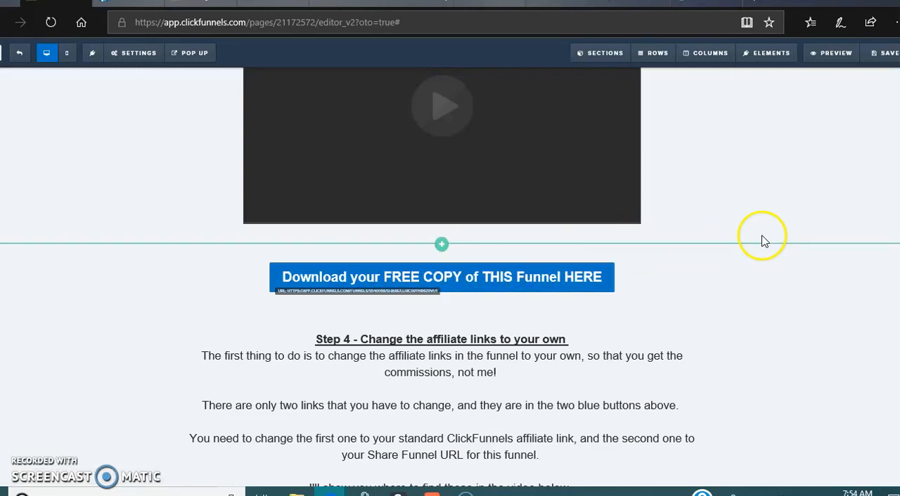
{"action": "mouse_move", "coordinate": [806, 325]}
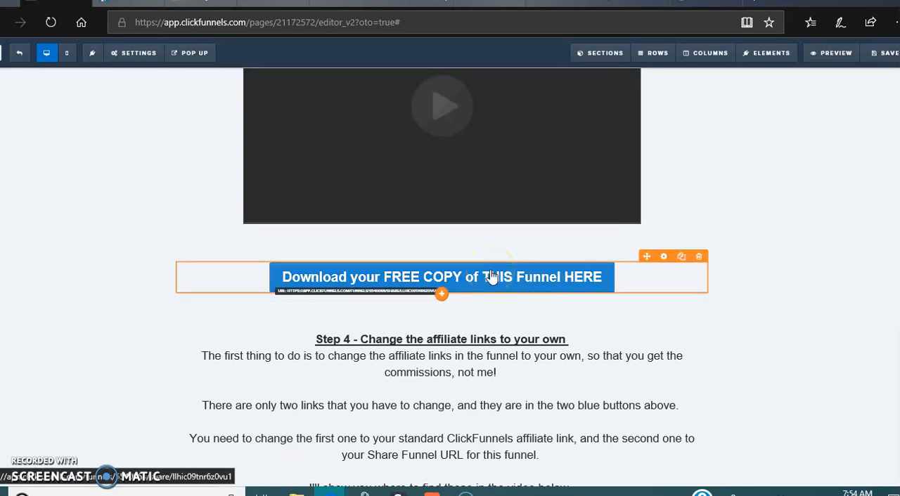
{"action": "mouse_move", "coordinate": [574, 293]}
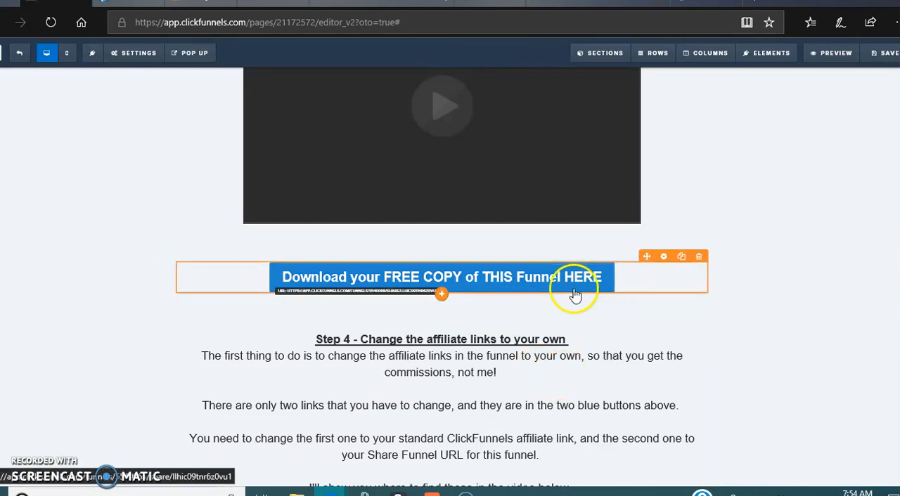
{"action": "mouse_move", "coordinate": [483, 285]}
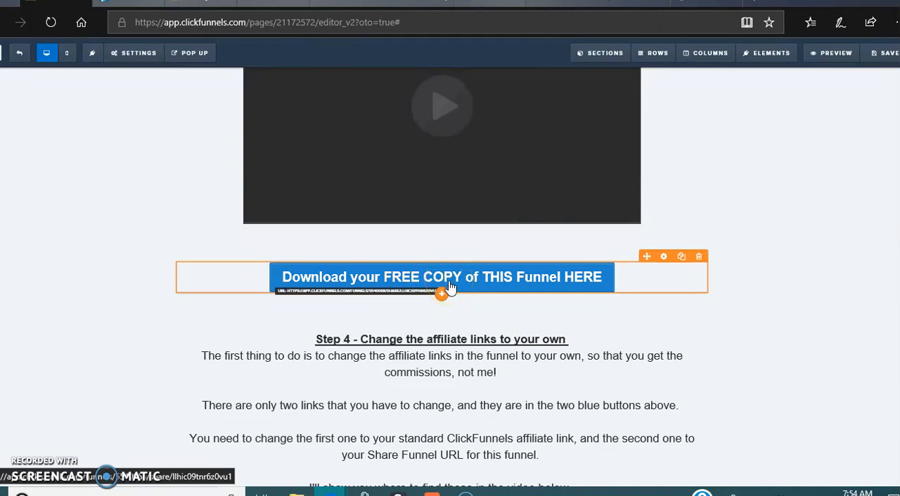
{"action": "mouse_move", "coordinate": [829, 126]}
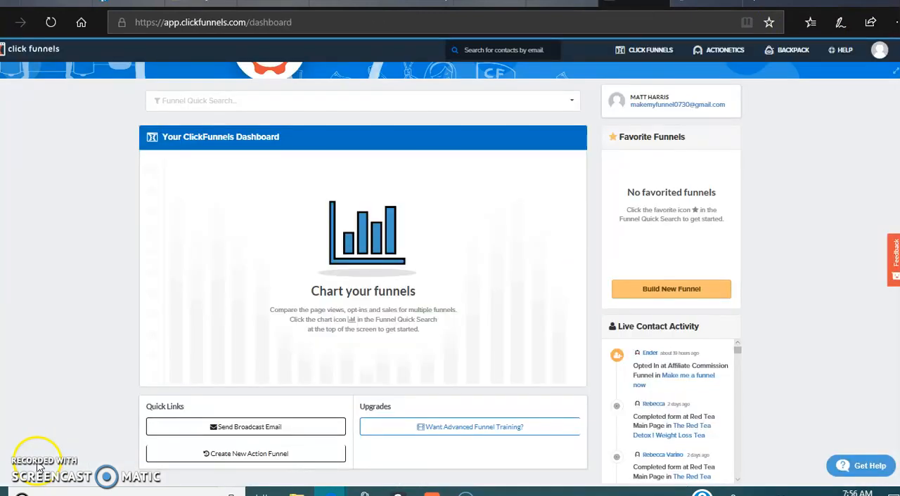
{"action": "mouse_move", "coordinate": [778, 205]}
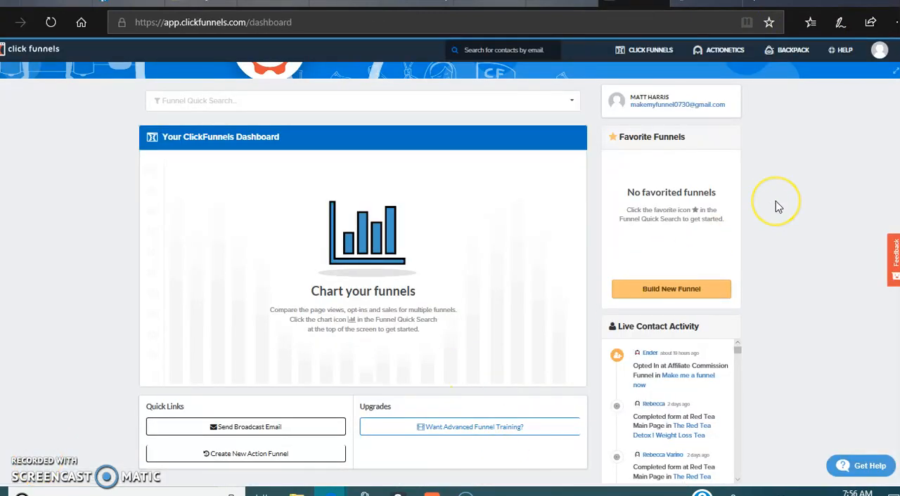
{"action": "mouse_move", "coordinate": [752, 137]}
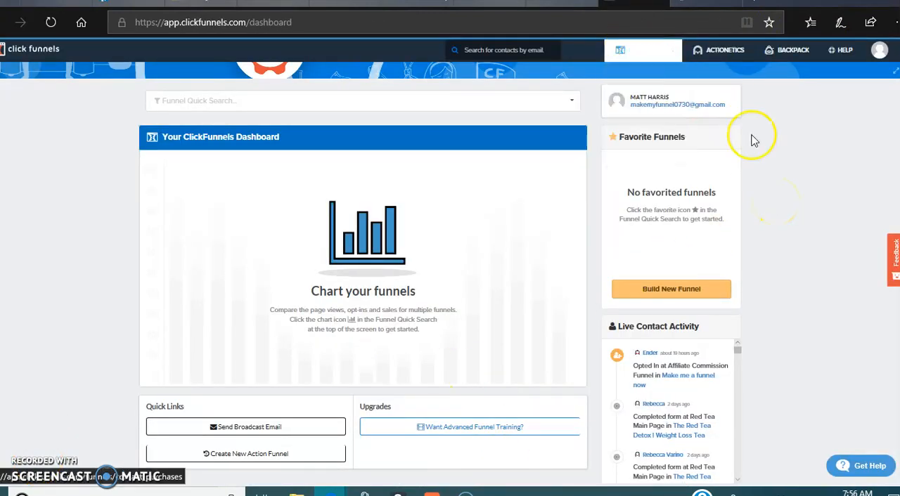
{"action": "mouse_move", "coordinate": [790, 281]}
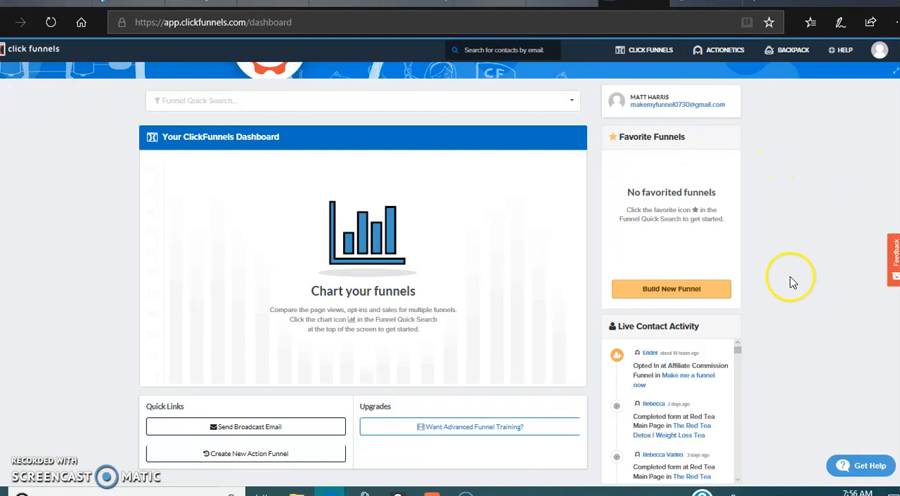
Browse all funnels and open the 'Make me a funnel now' funnel
{"action": "left_click", "coordinate": [649, 50]}
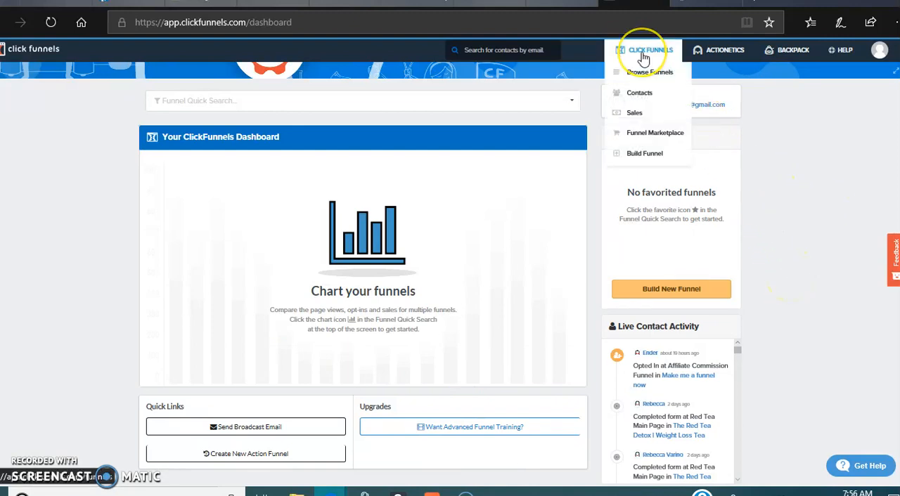
{"action": "left_click", "coordinate": [649, 72]}
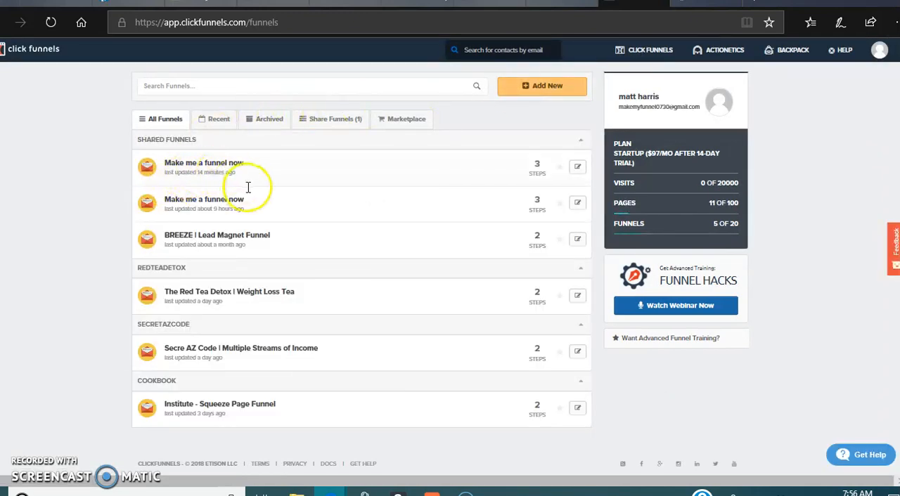
{"action": "mouse_move", "coordinate": [219, 201]}
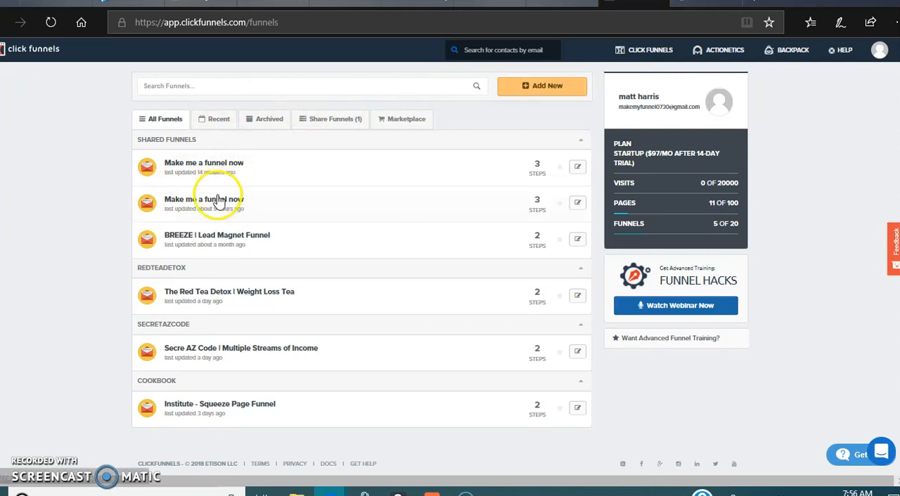
{"action": "left_click", "coordinate": [204, 199]}
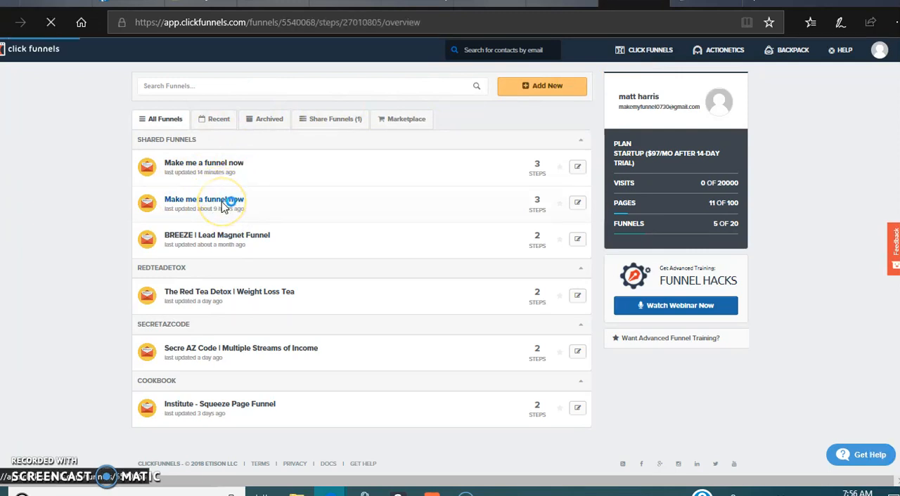
{"action": "left_click", "coordinate": [204, 199]}
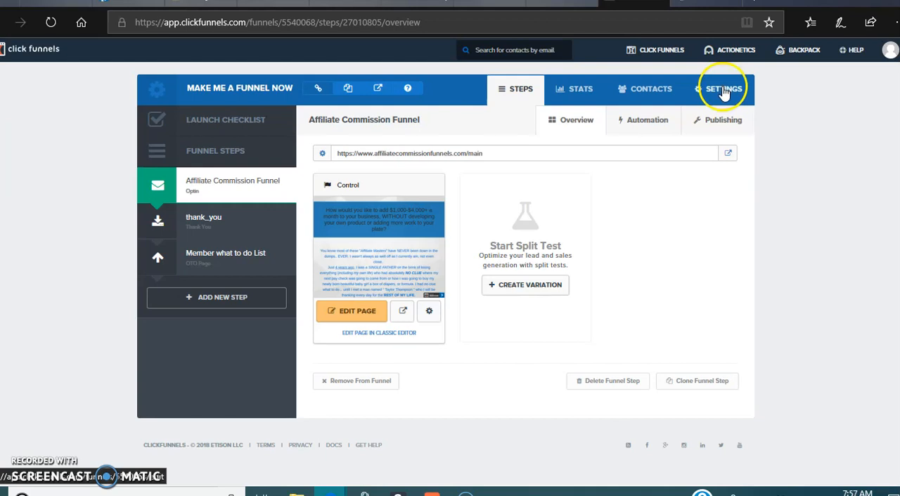
Show the funnel's Settings and scroll down to the Share This Funnel URL
{"action": "left_click", "coordinate": [723, 89]}
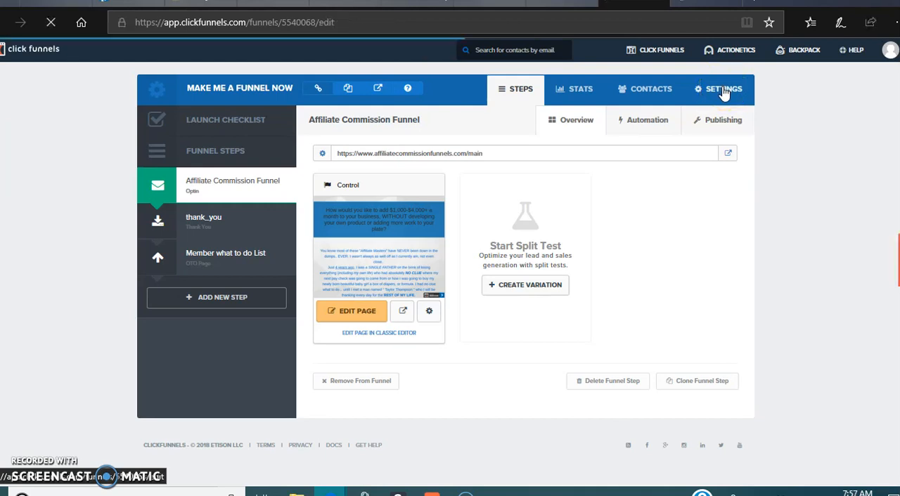
{"action": "left_click", "coordinate": [723, 90]}
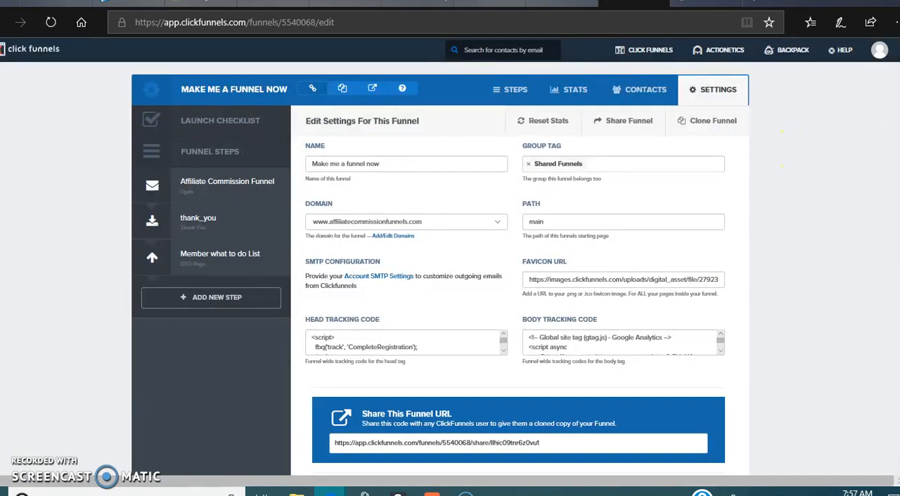
{"action": "scroll", "scroll_direction": "down", "scroll_amount": 3}
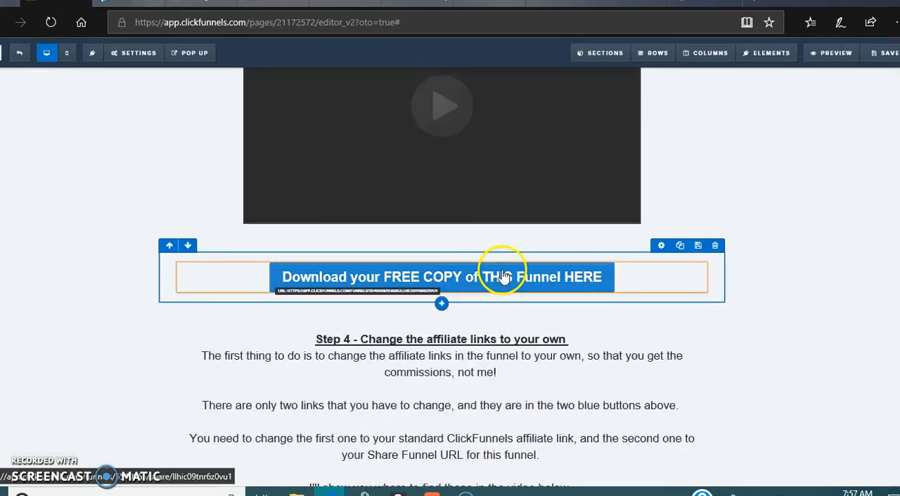
{"action": "left_click", "coordinate": [503, 276]}
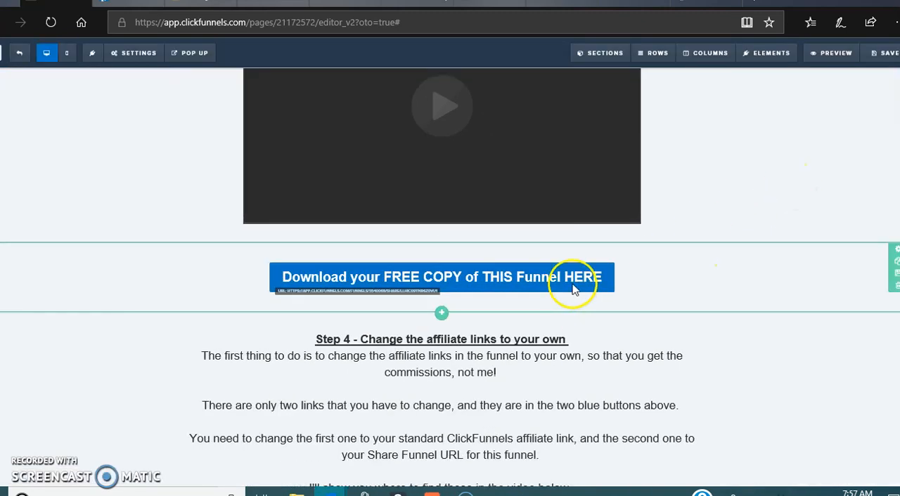
{"action": "left_click", "coordinate": [573, 288]}
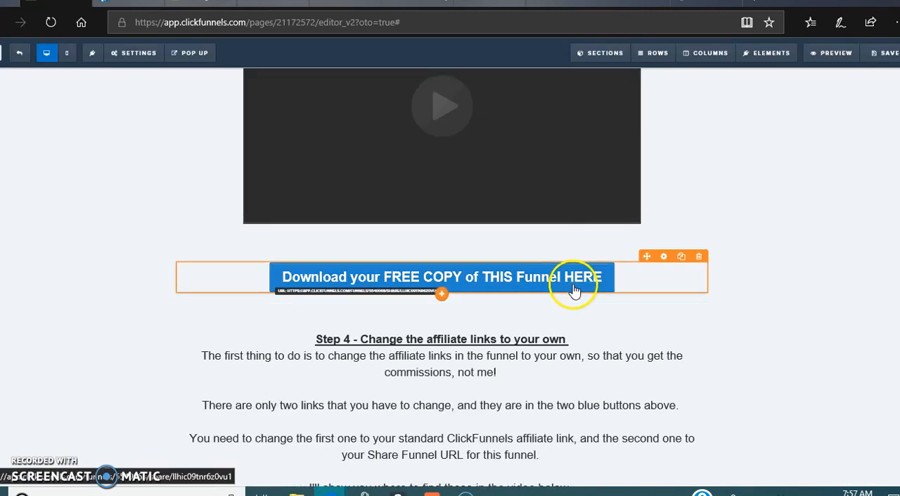
{"action": "left_click", "coordinate": [441, 277]}
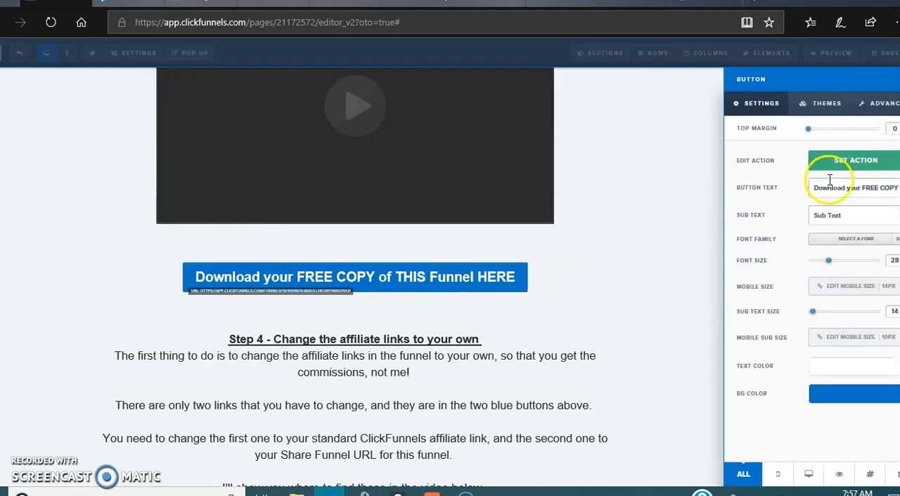
{"action": "left_click", "coordinate": [856, 160]}
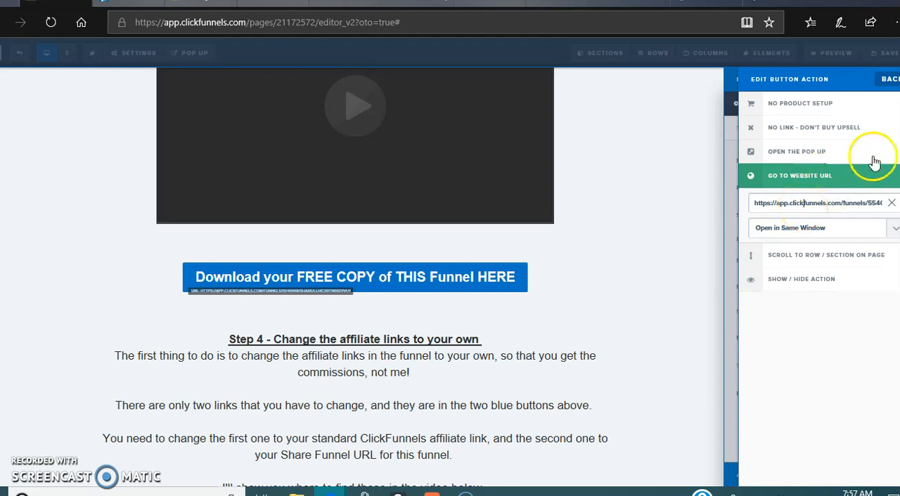
{"action": "left_click", "coordinate": [888, 79]}
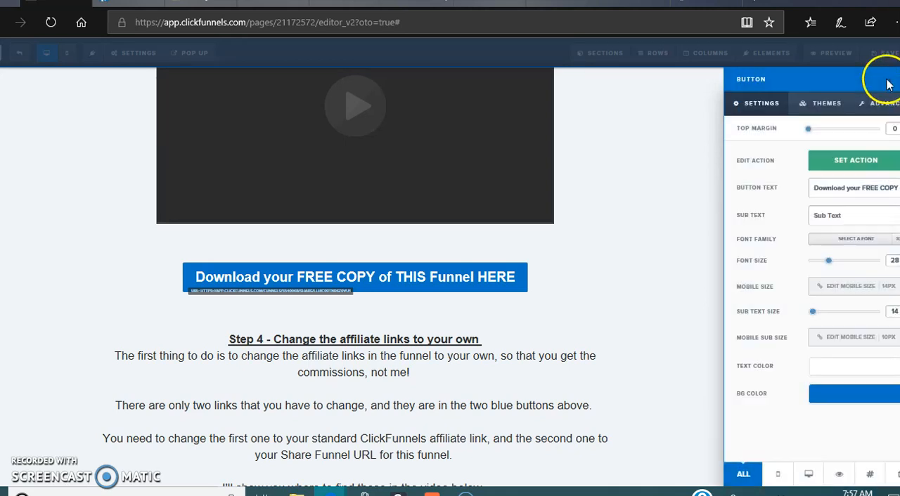
{"action": "mouse_move", "coordinate": [887, 83]}
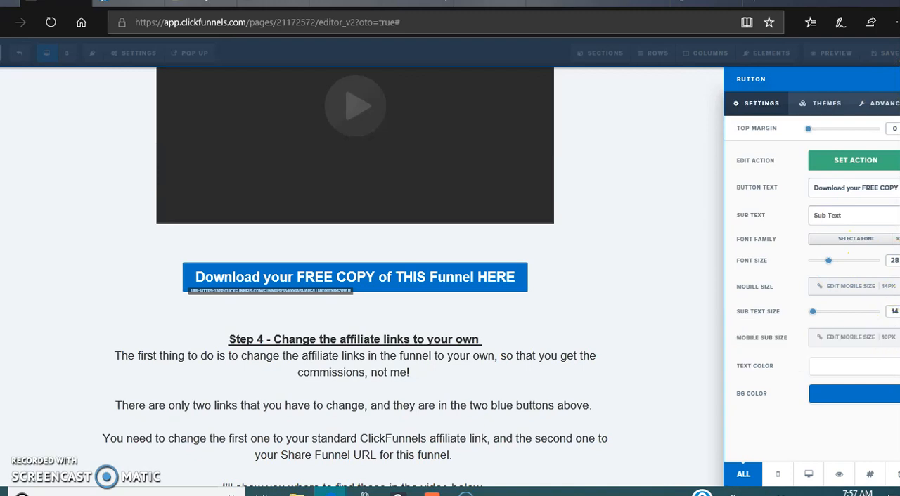
{"action": "mouse_move", "coordinate": [850, 337]}
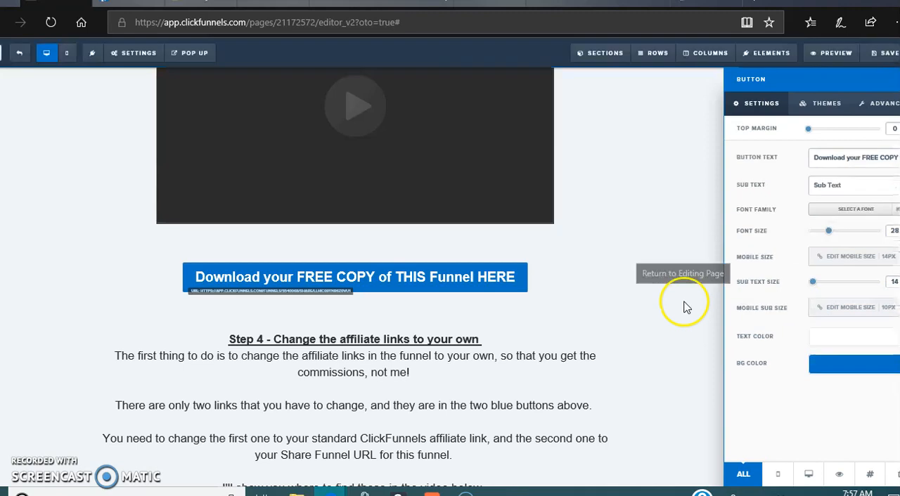
{"action": "left_click", "coordinate": [682, 274]}
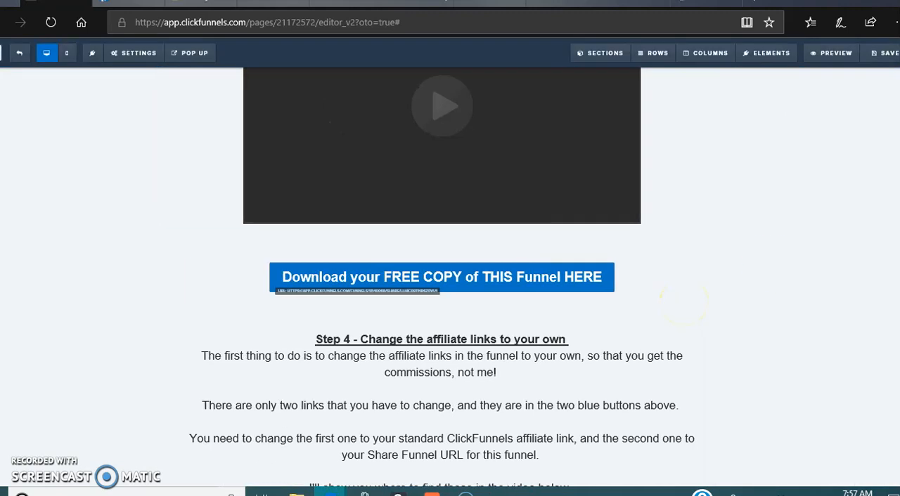
{"action": "scroll", "scroll_direction": "up", "scroll_amount": 3}
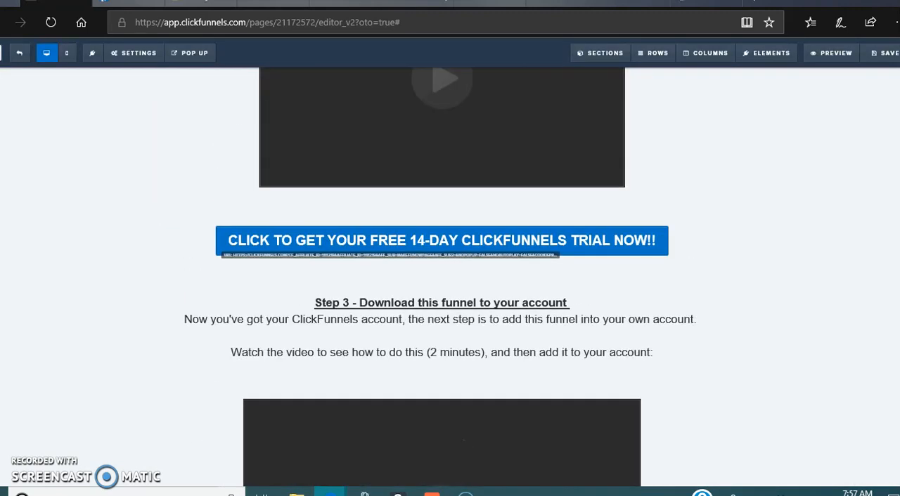
{"action": "scroll", "scroll_direction": "down", "scroll_amount": 3}
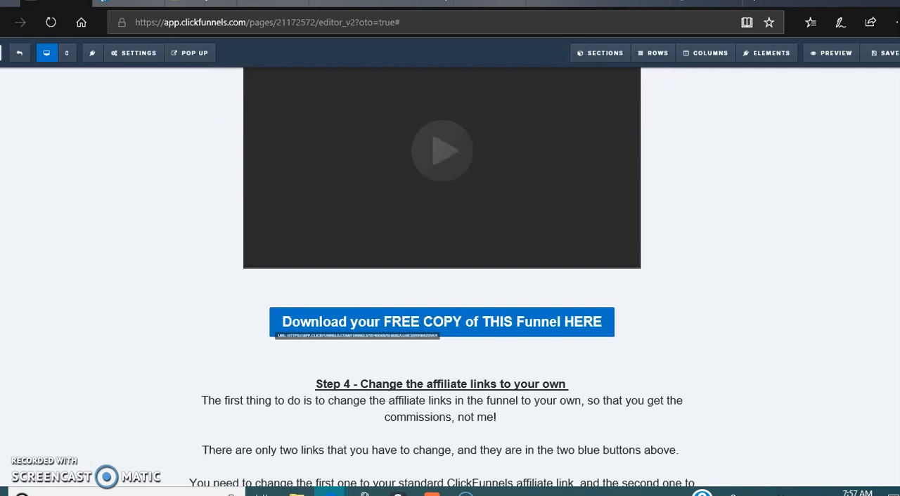
{"action": "scroll", "scroll_direction": "down", "scroll_amount": 3}
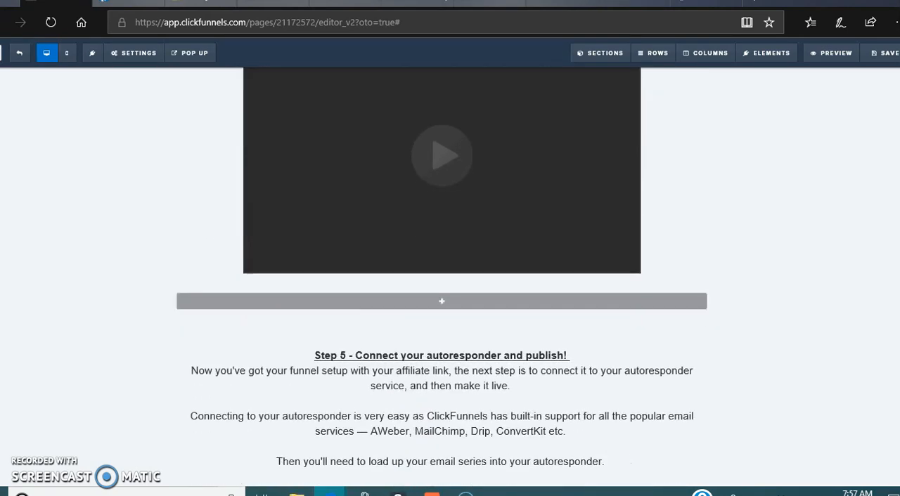
{"action": "scroll", "scroll_direction": "down", "scroll_amount": 3}
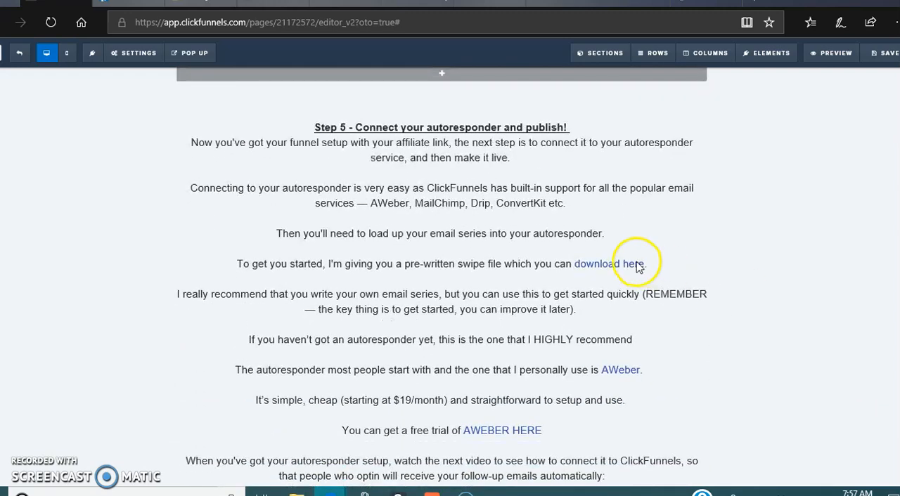
{"action": "mouse_move", "coordinate": [69, 446]}
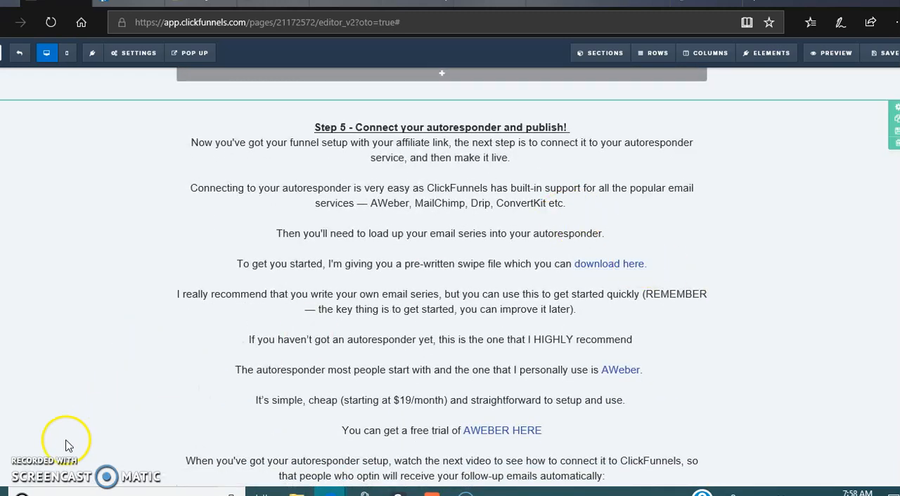